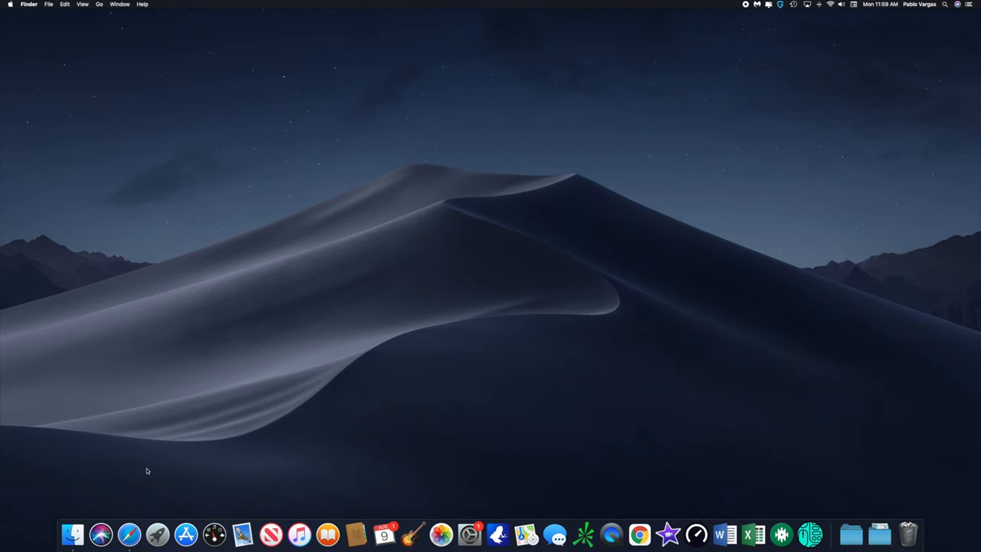
mouse_move(74, 533)
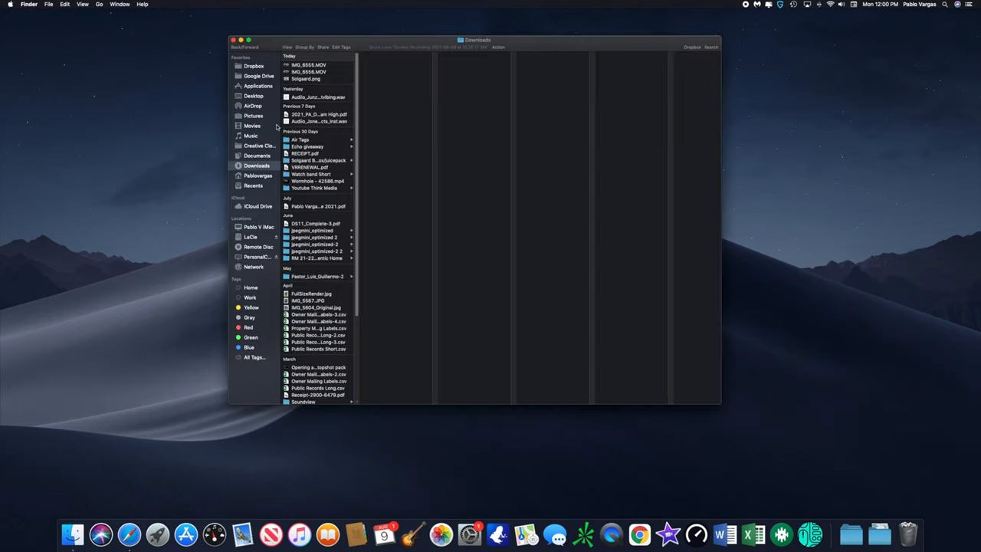
Go to the Movies folder, select iMovie Library and bring up its options
click(251, 126)
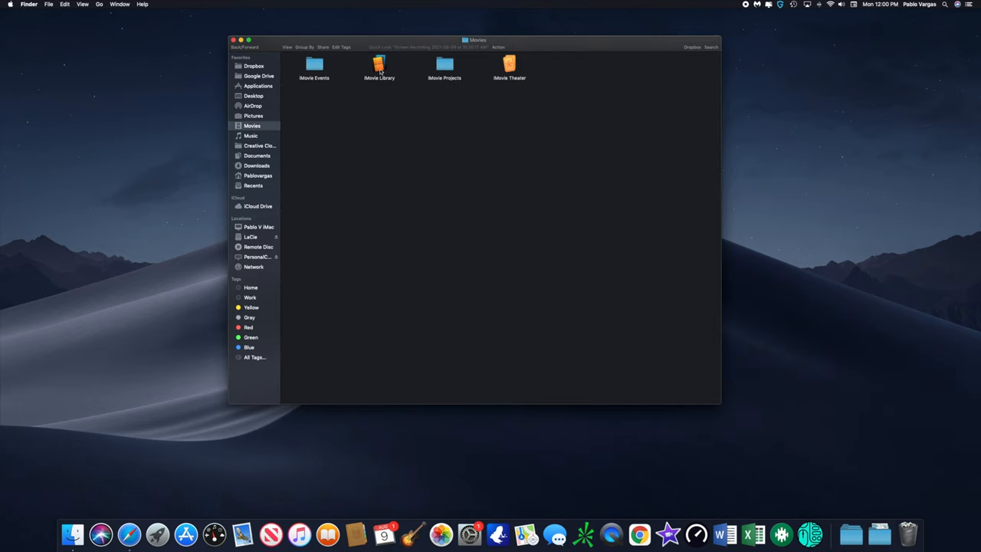
click(380, 68)
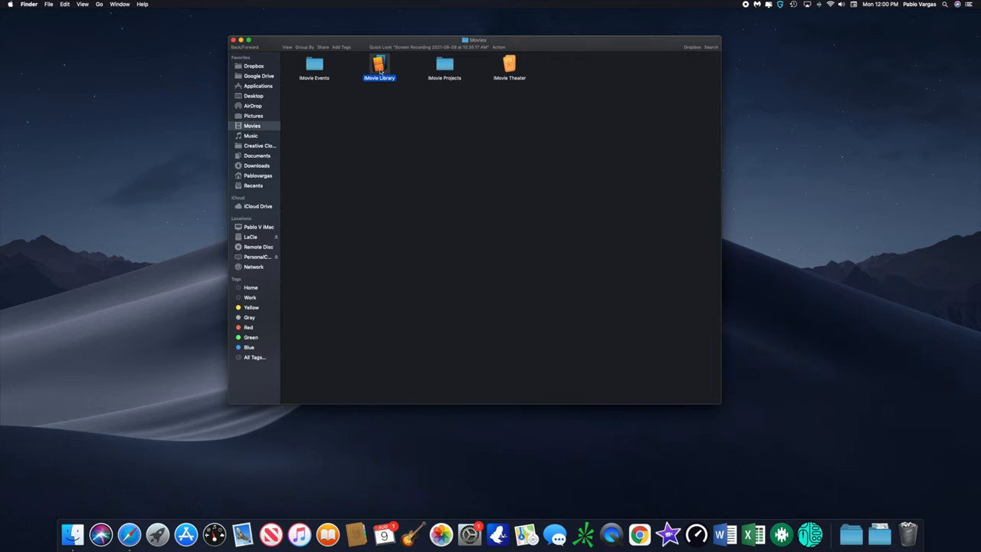
right_click(380, 68)
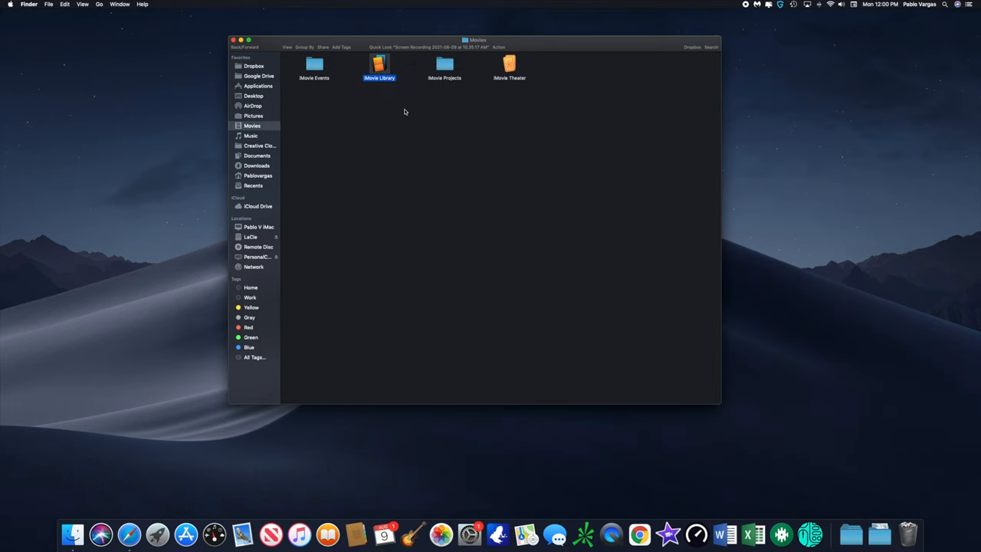
key(cmd+i)
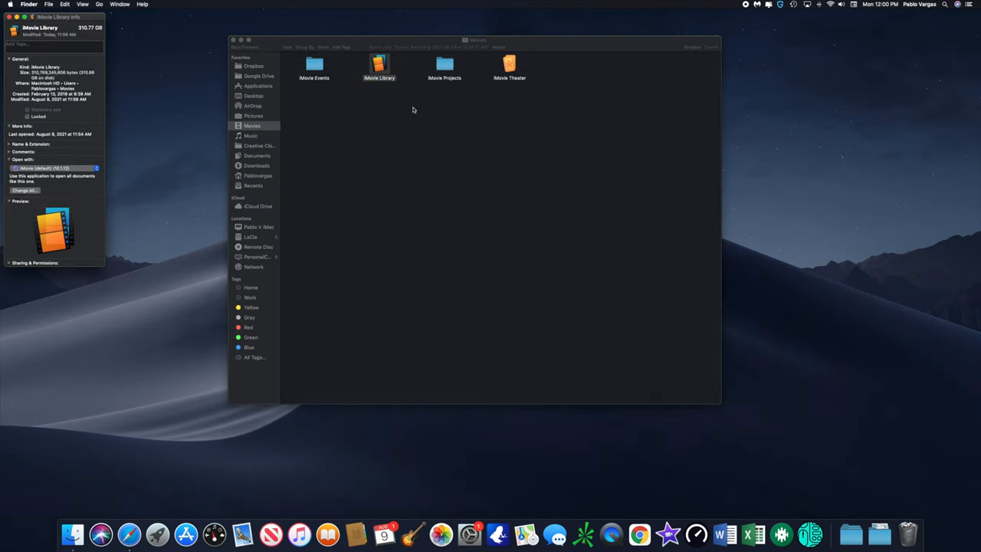
mouse_move(316, 92)
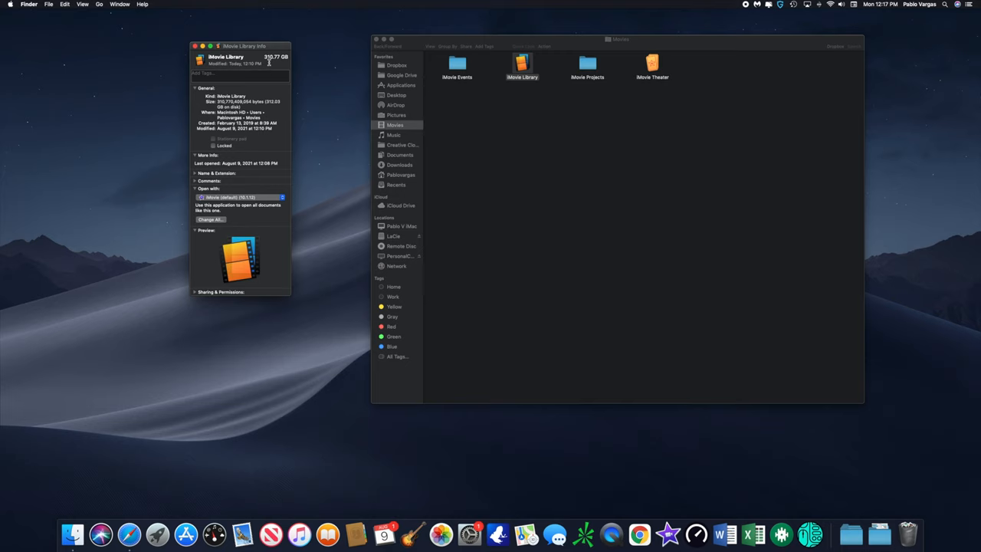
mouse_move(389, 239)
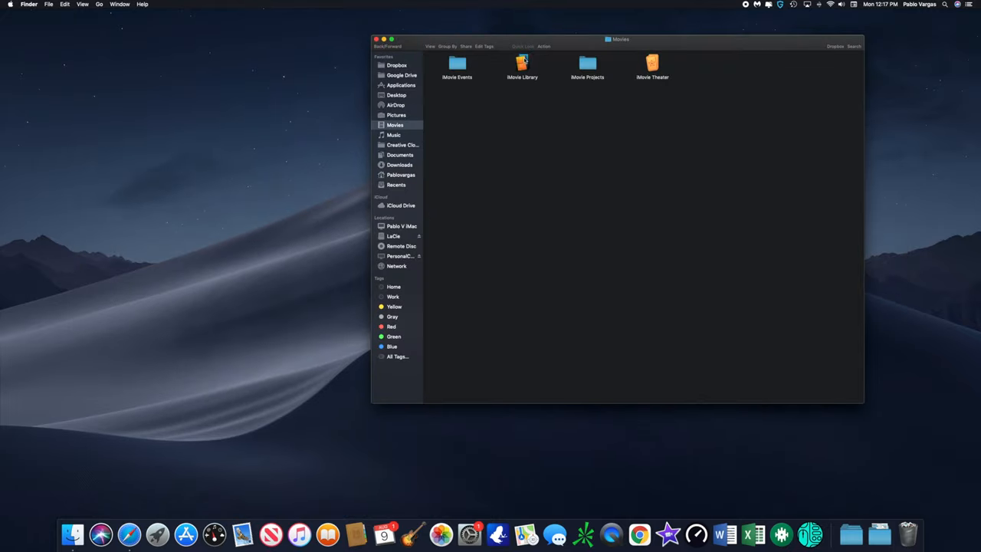
Launch iMovie from the Dock, showing the empty My Movie 1 project
click(521, 68)
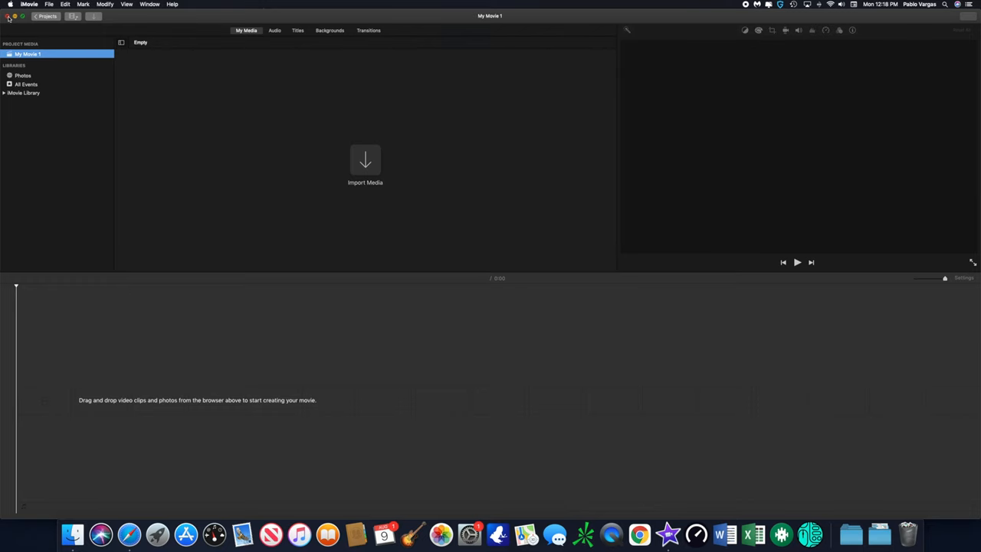
Show the iMovie Library's package contents and scroll through its event folders
right_click(521, 64)
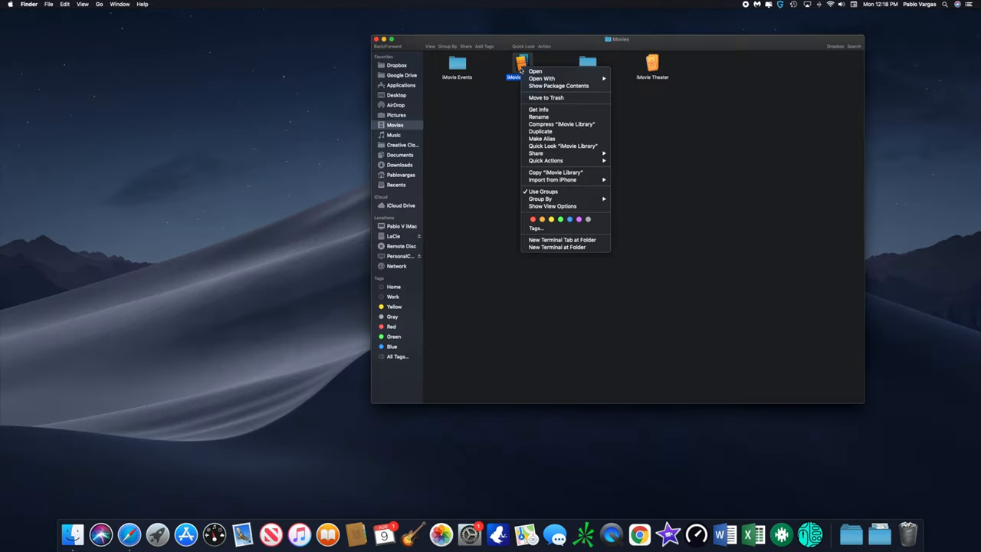
mouse_move(558, 86)
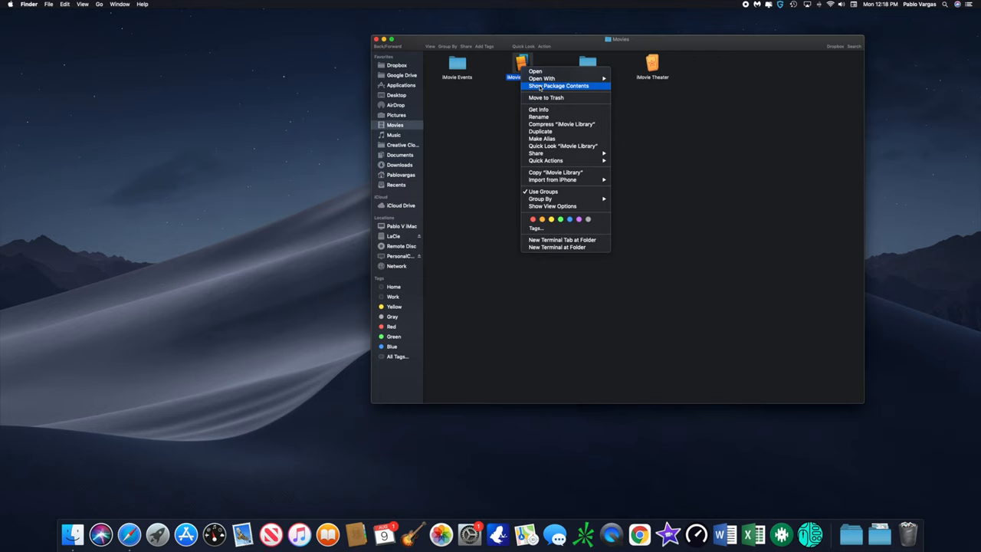
click(558, 86)
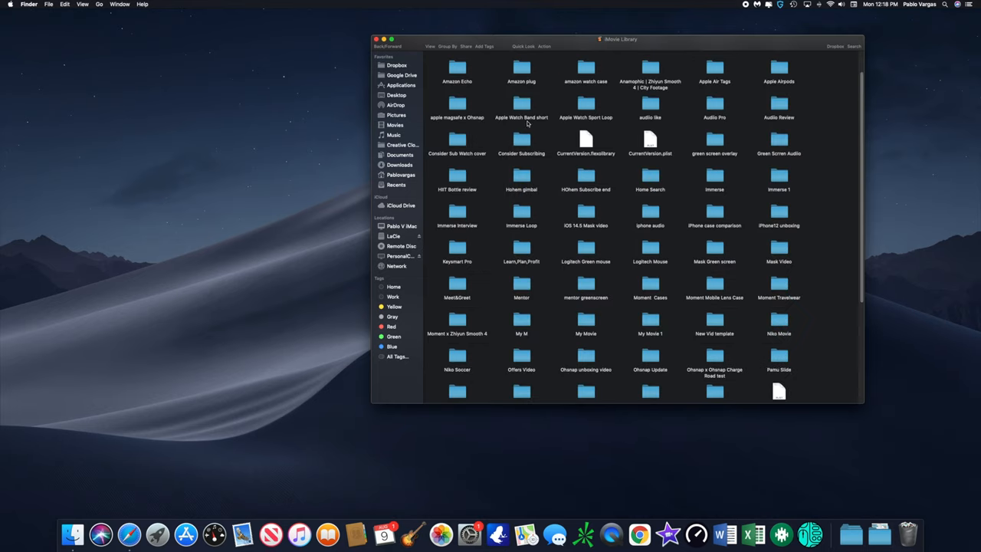
scroll(down, 3)
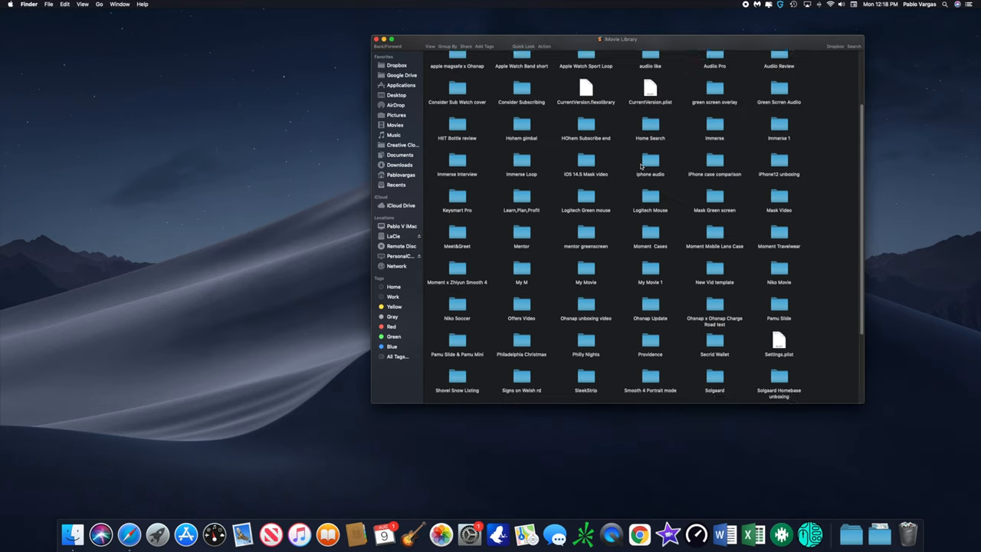
scroll(up, 3)
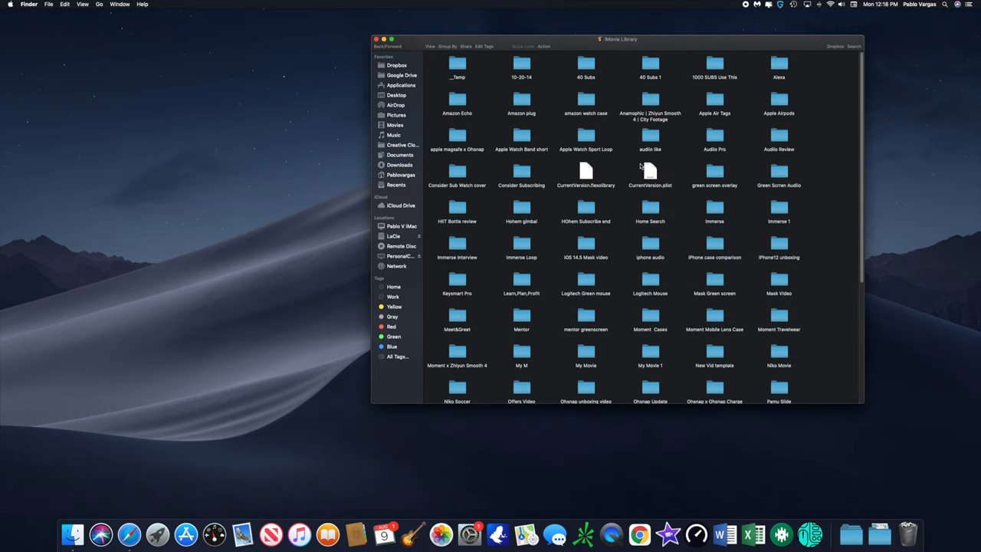
mouse_move(567, 31)
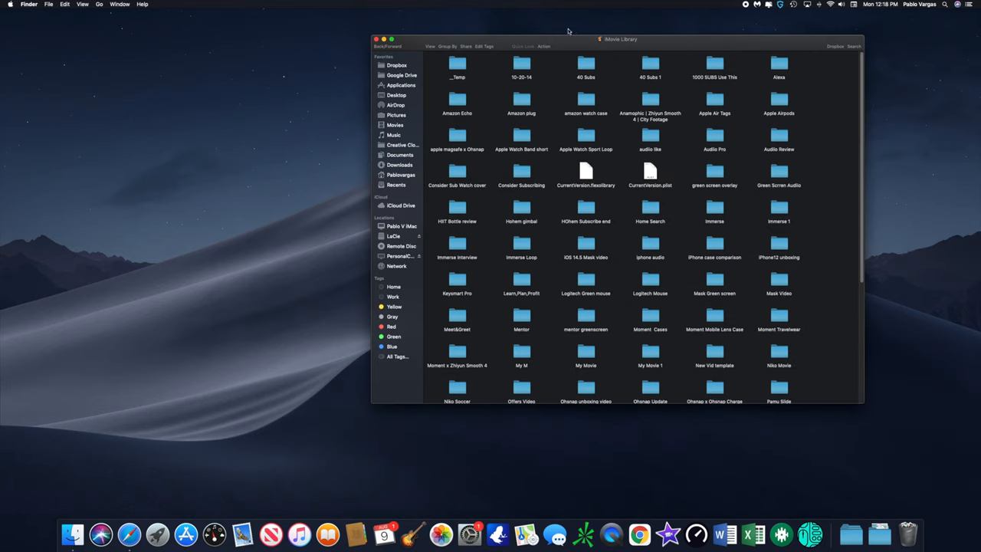
mouse_move(429, 59)
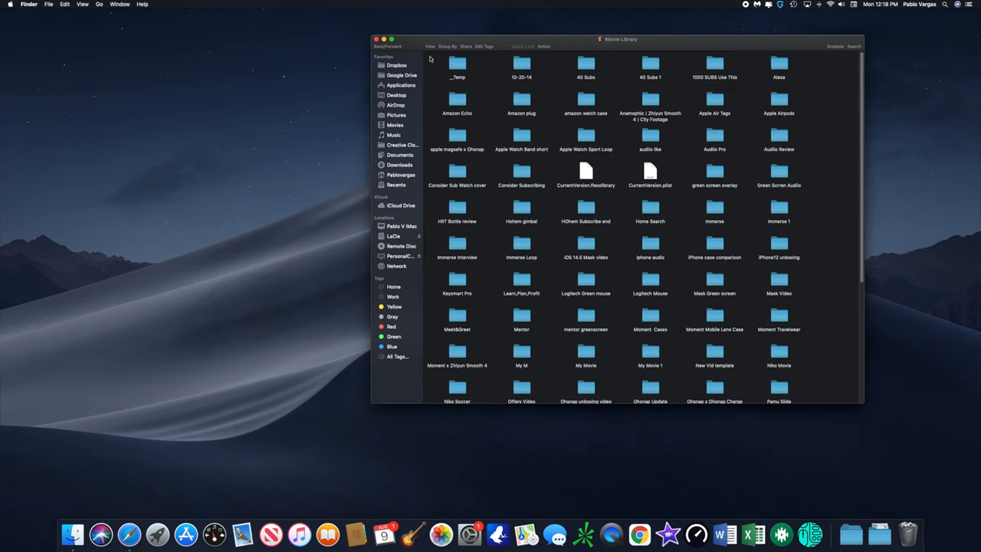
mouse_move(380, 47)
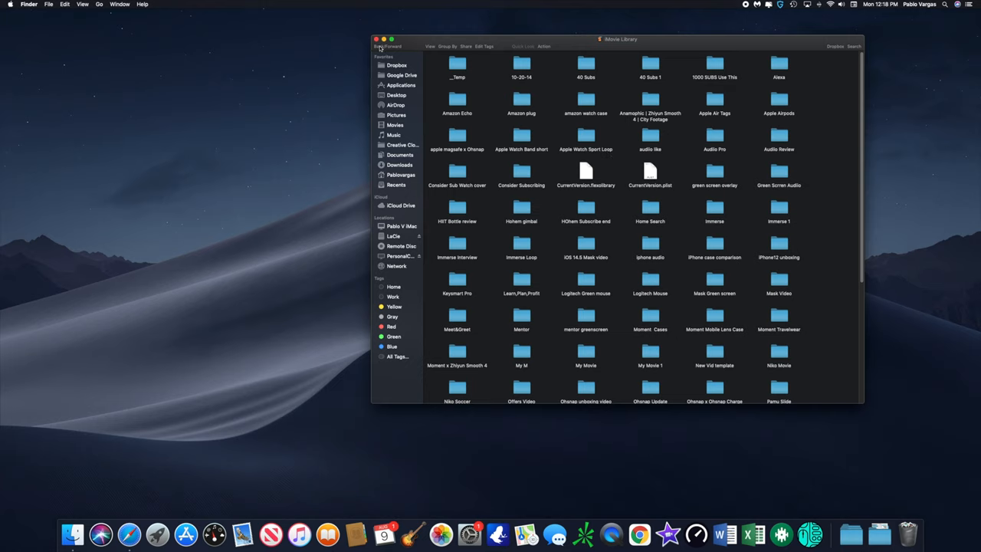
mouse_move(380, 46)
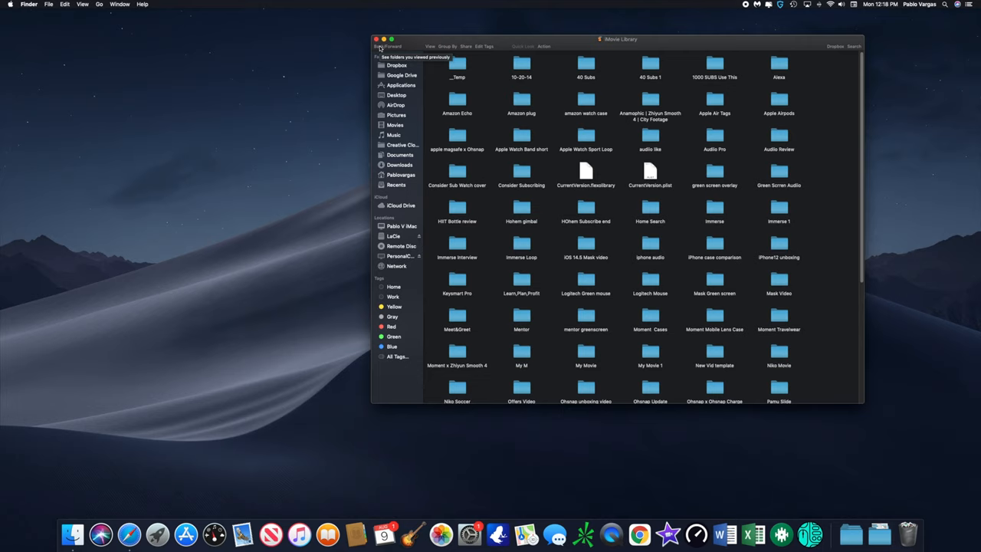
Return to the Movies folder and start dragging iMovie Library toward the LaCie drive
click(395, 126)
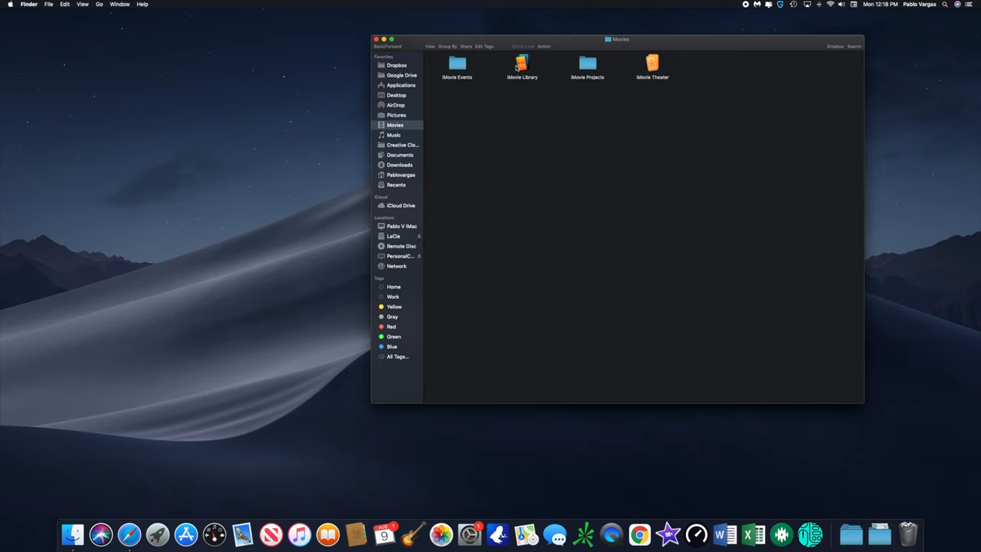
mouse_move(542, 73)
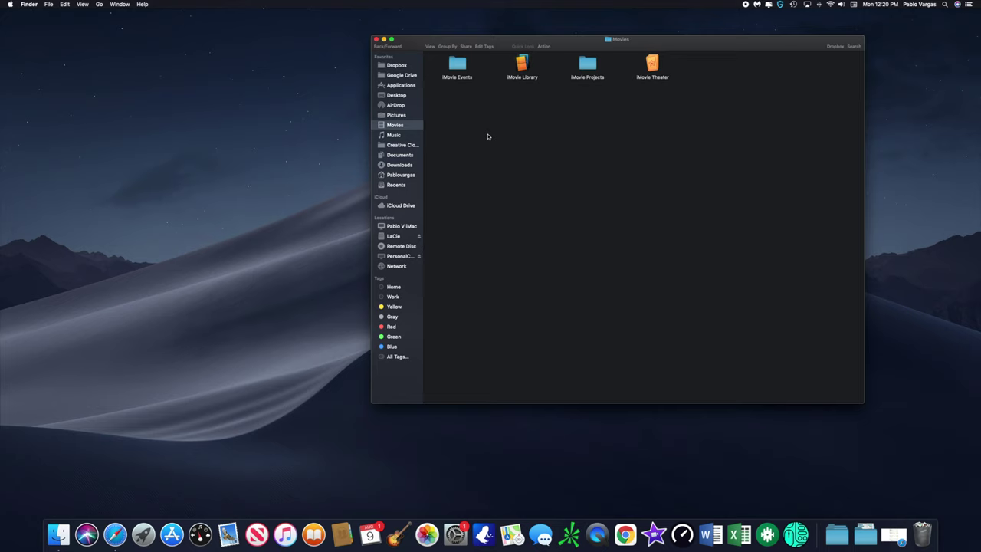
click(521, 64)
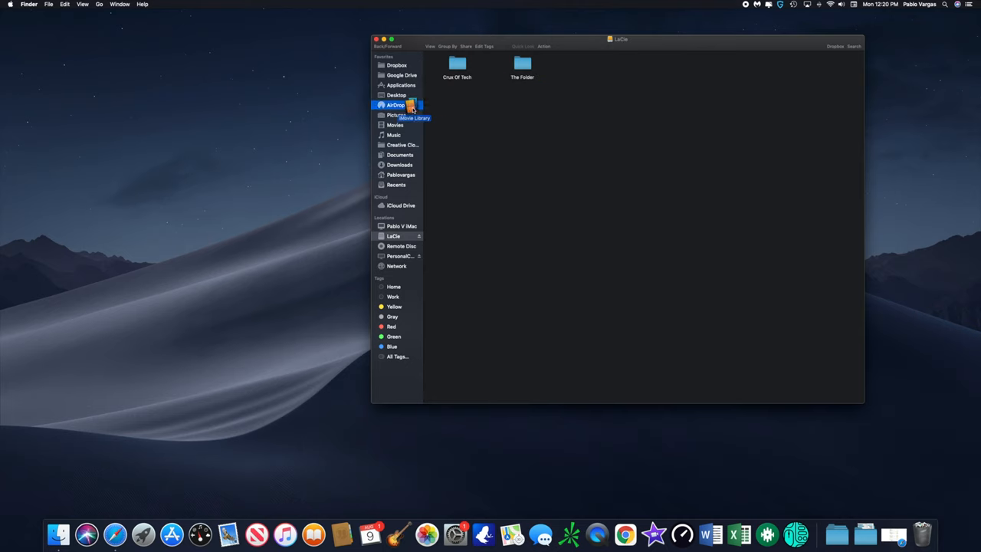
click(395, 124)
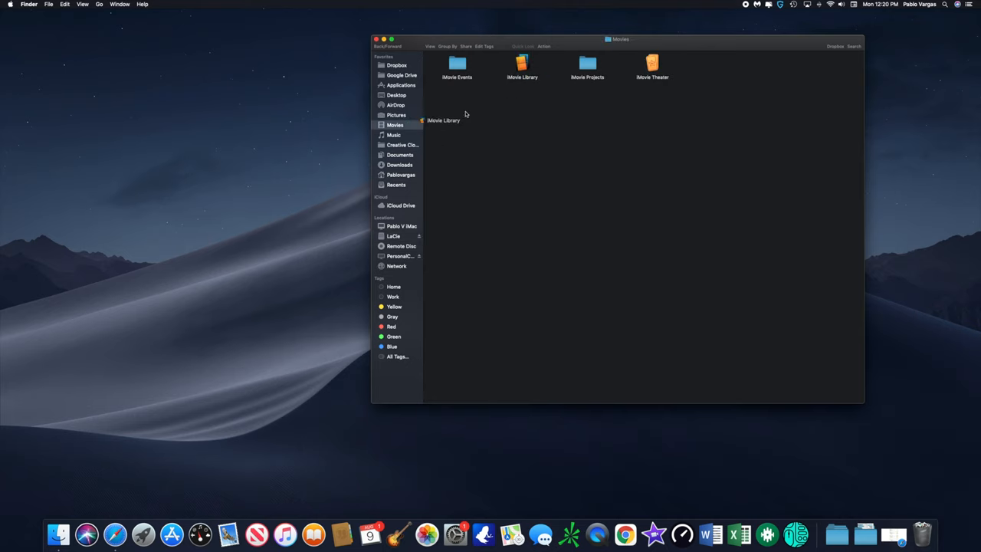
Copy the iMovie Library from Movies and bring up paste options on the LaCie drive
right_click(521, 67)
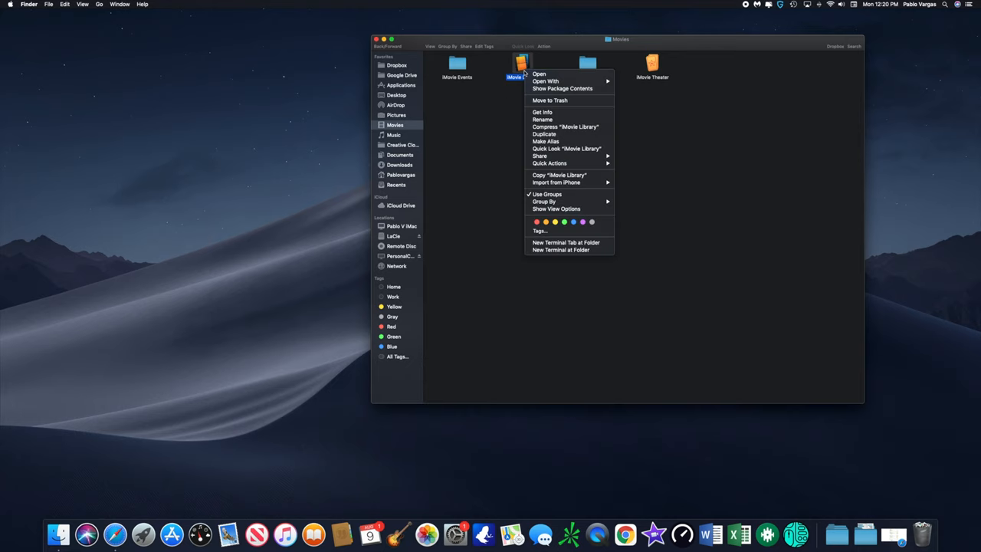
mouse_move(524, 74)
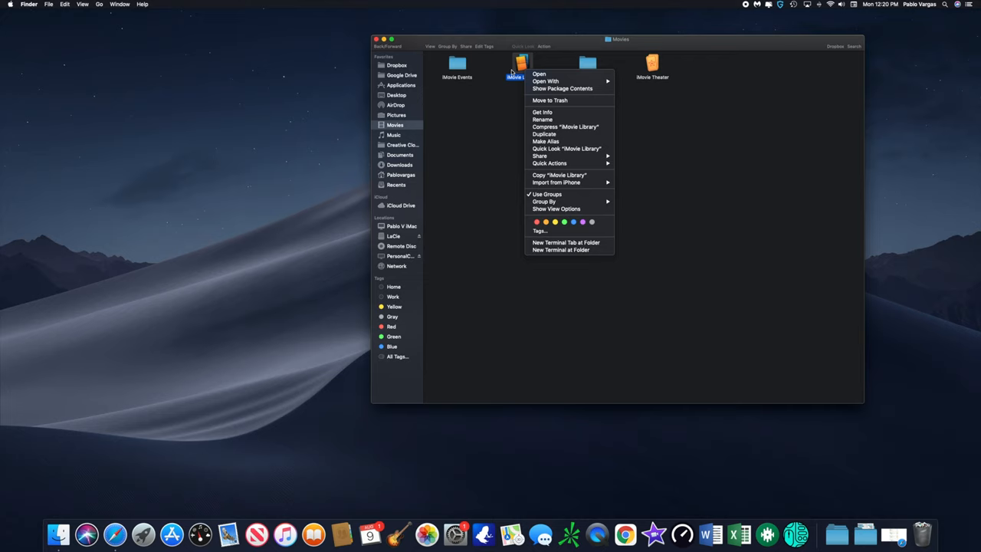
mouse_move(398, 243)
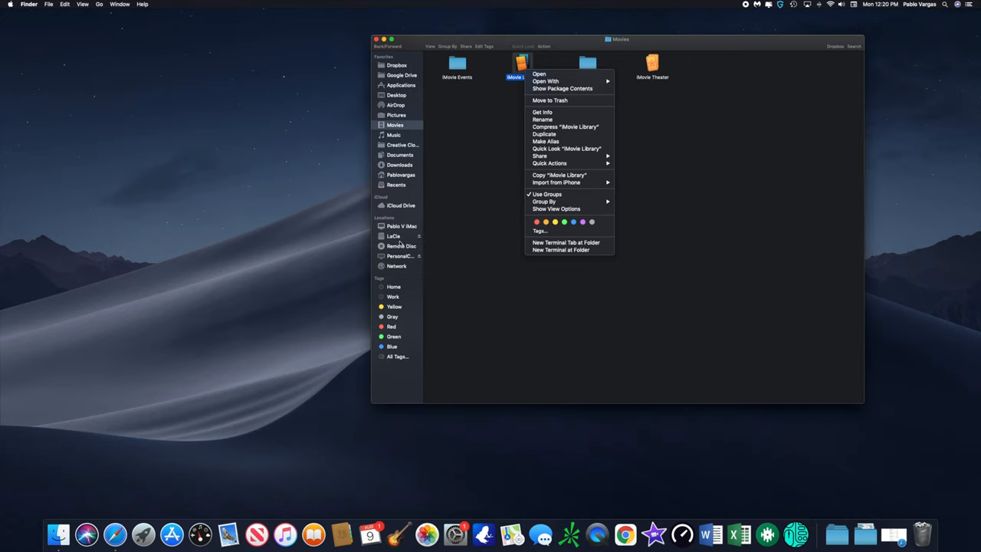
click(393, 236)
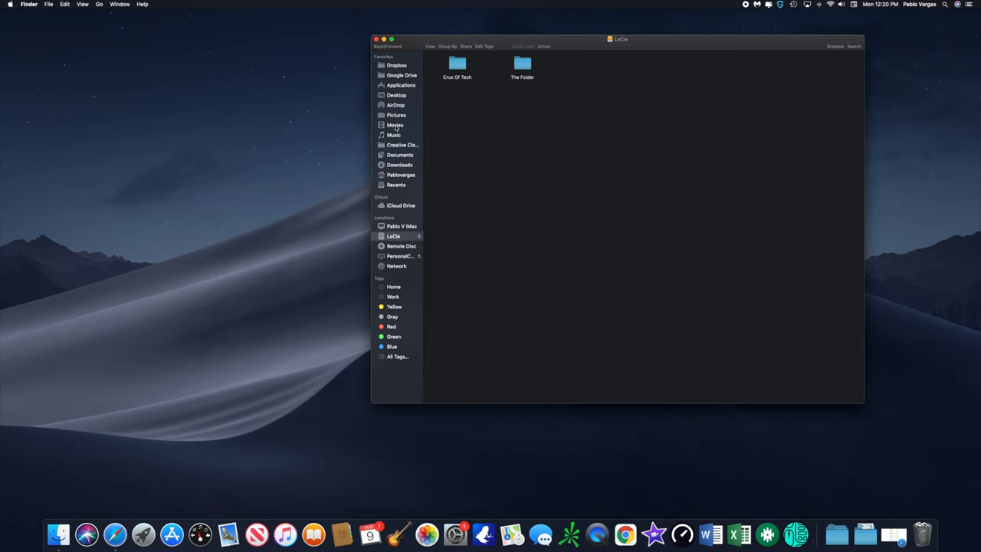
right_click(521, 64)
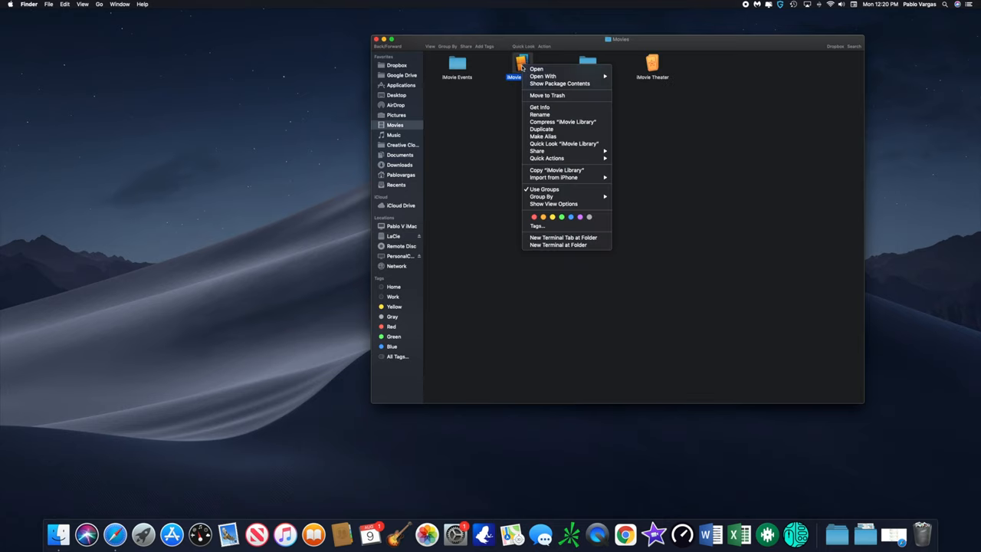
mouse_move(558, 167)
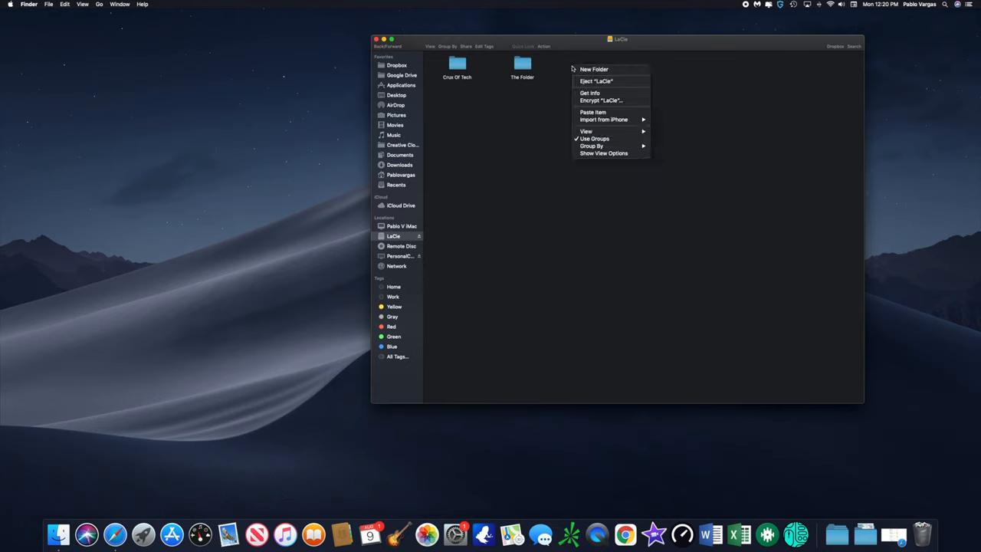
mouse_move(610, 93)
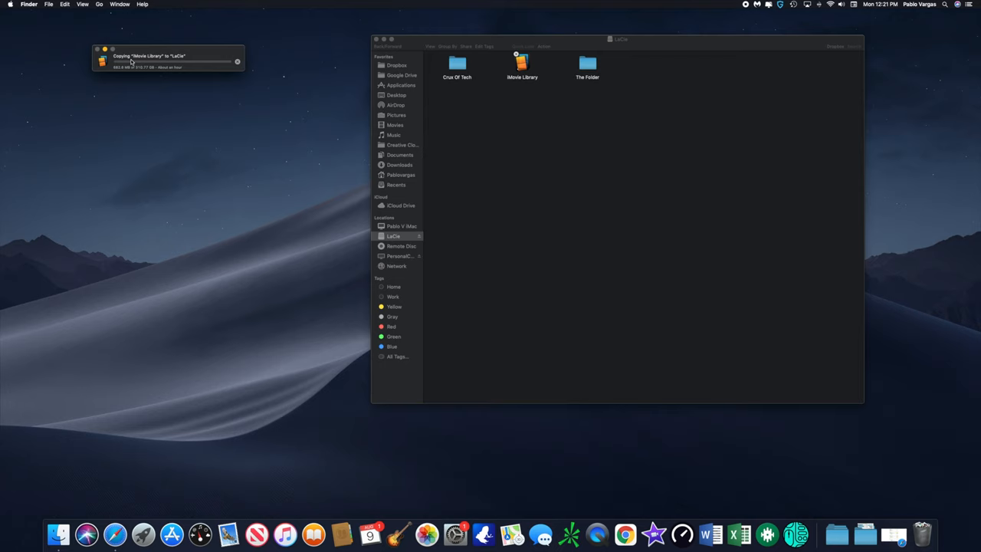
mouse_move(166, 71)
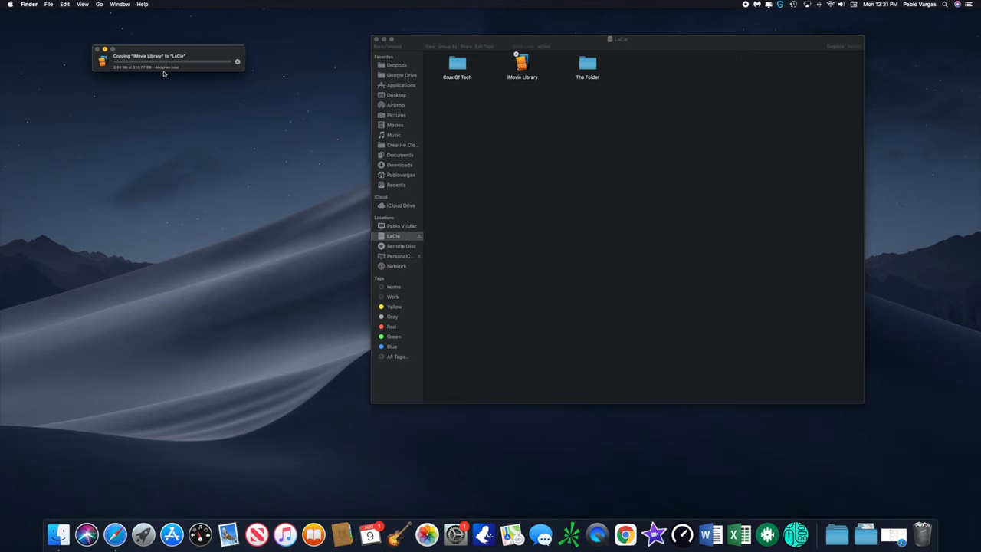
On the LaCie drive, go into the copied Movie Library folder and select iMovie Library External
click(395, 126)
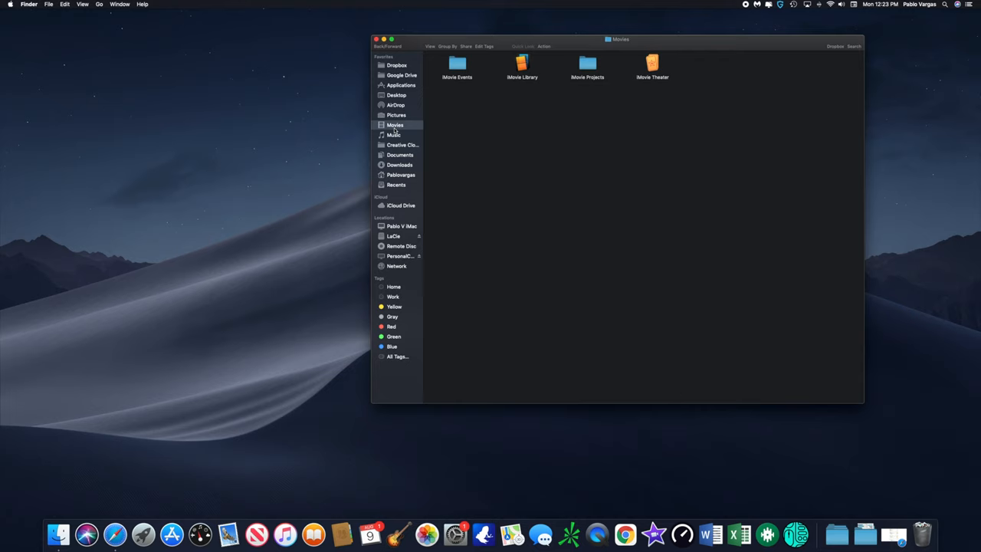
mouse_move(396, 196)
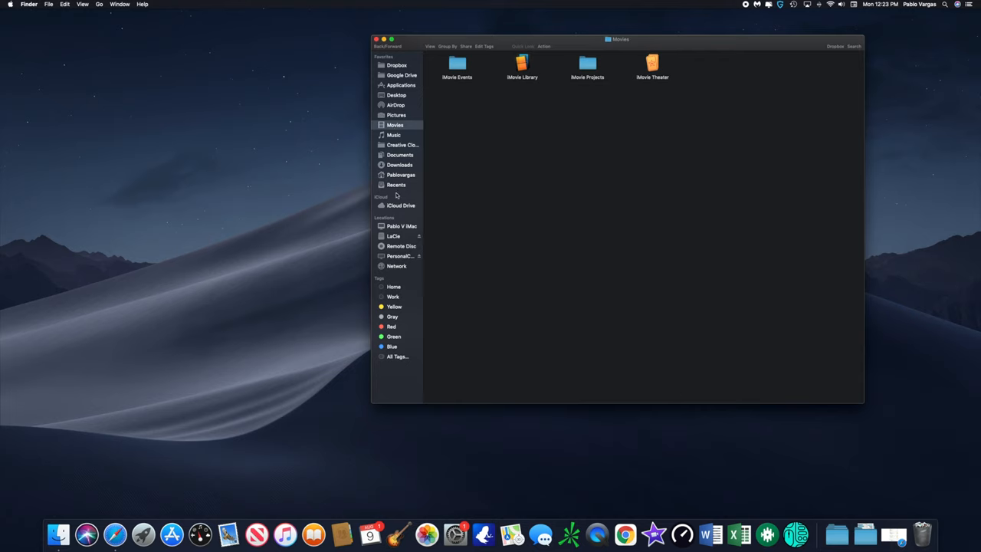
click(392, 236)
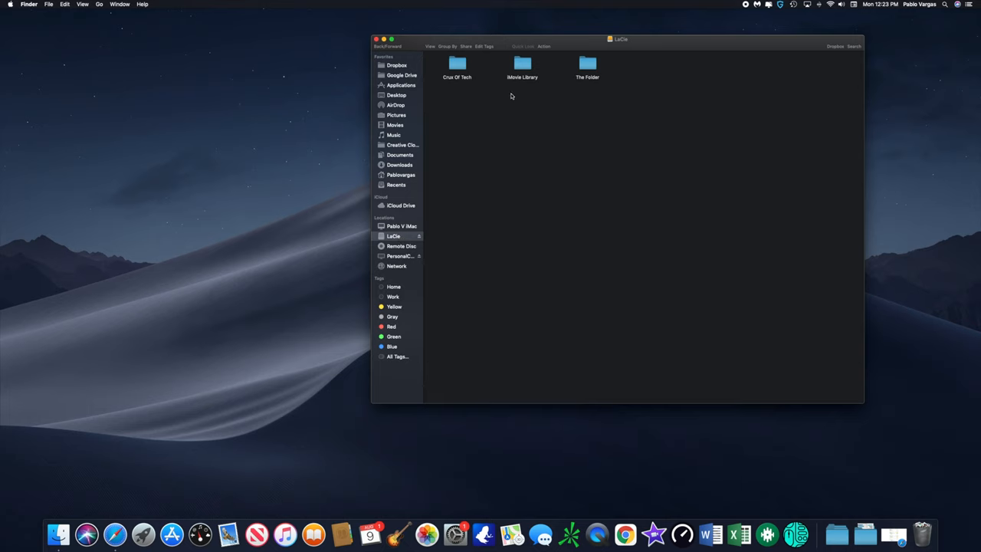
click(521, 67)
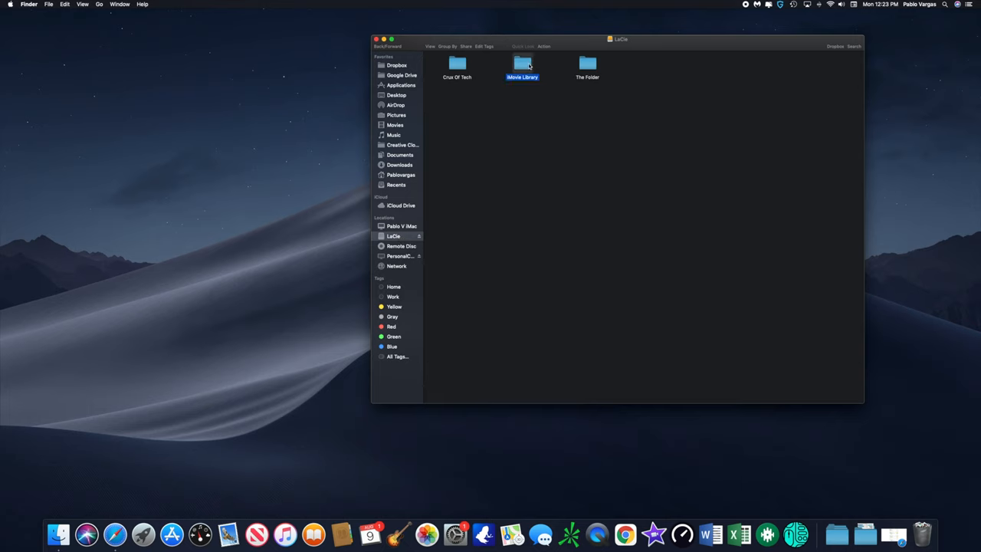
double_click(521, 67)
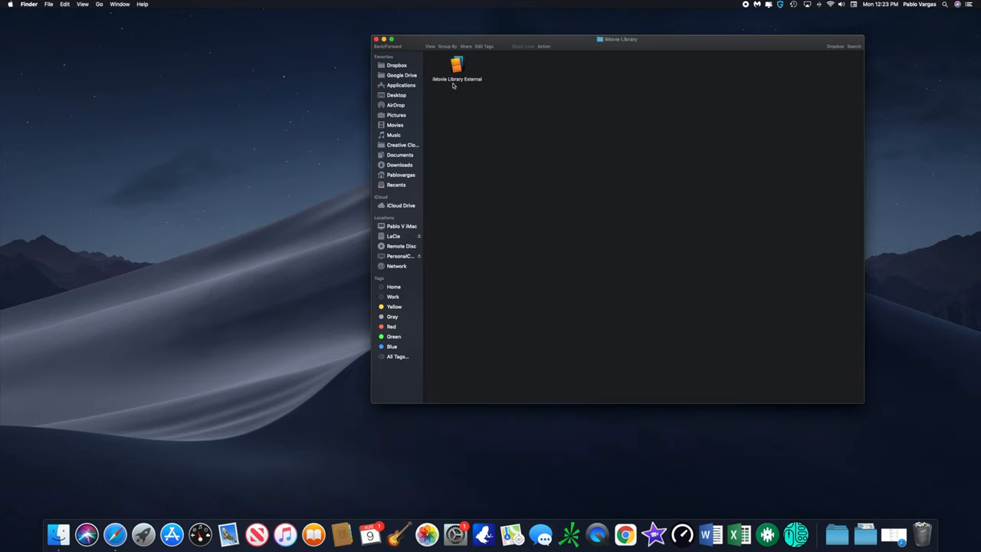
mouse_move(469, 86)
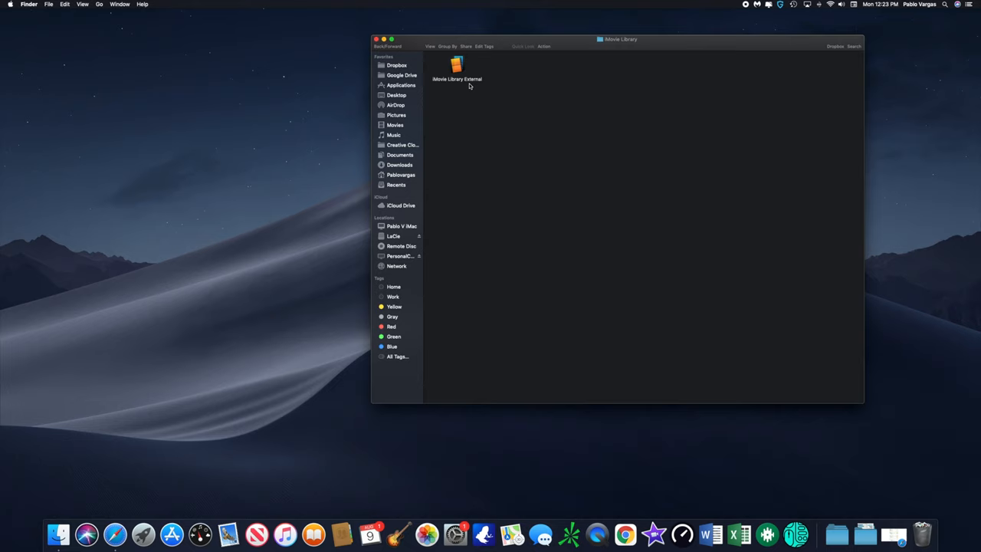
click(457, 64)
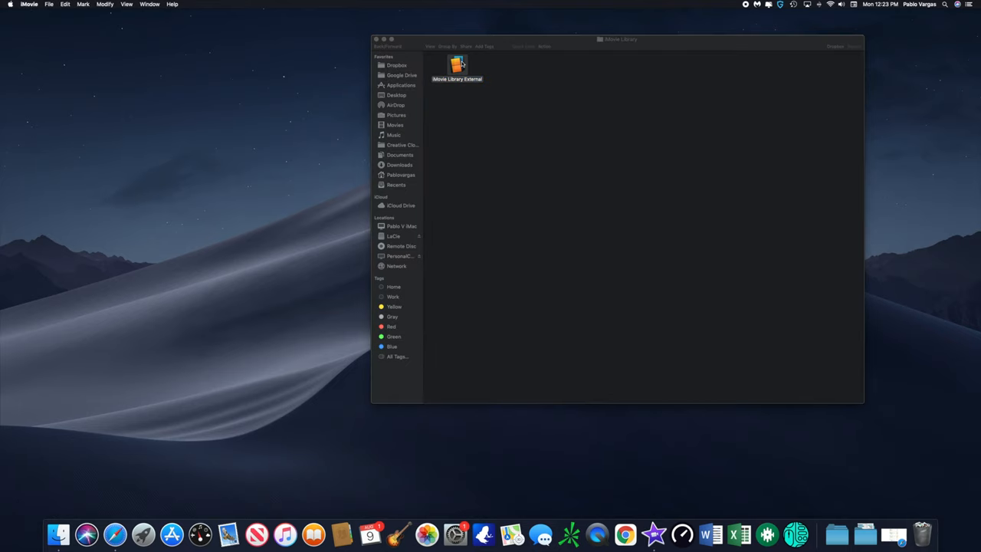
Check iMovie's library list shows iMovie Library External and iMovie Library, then return to Finder
click(50, 4)
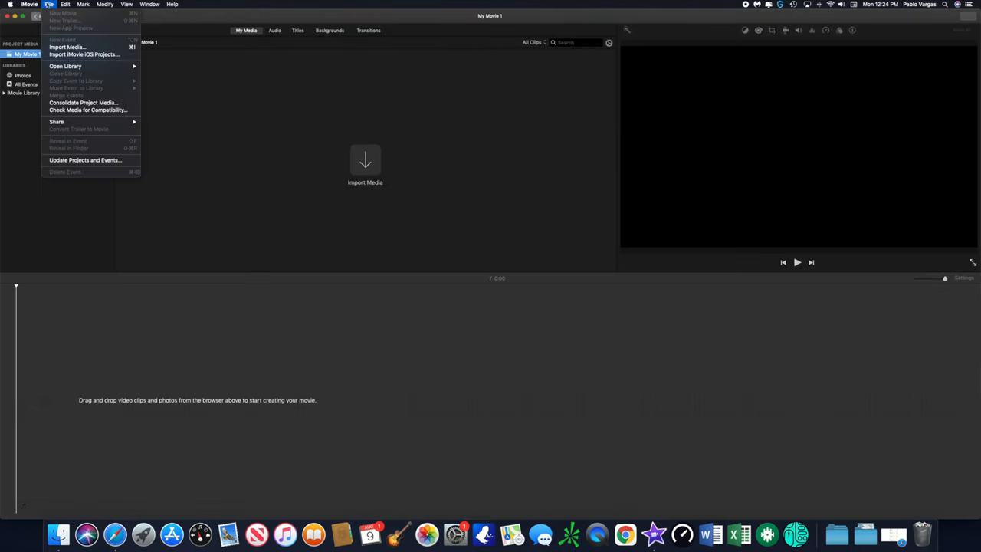
mouse_move(68, 46)
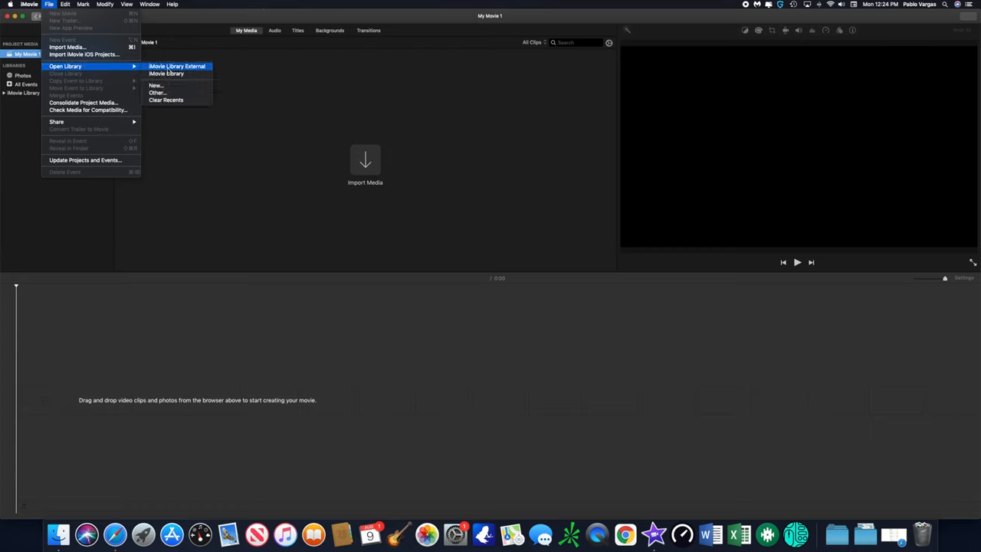
mouse_move(165, 73)
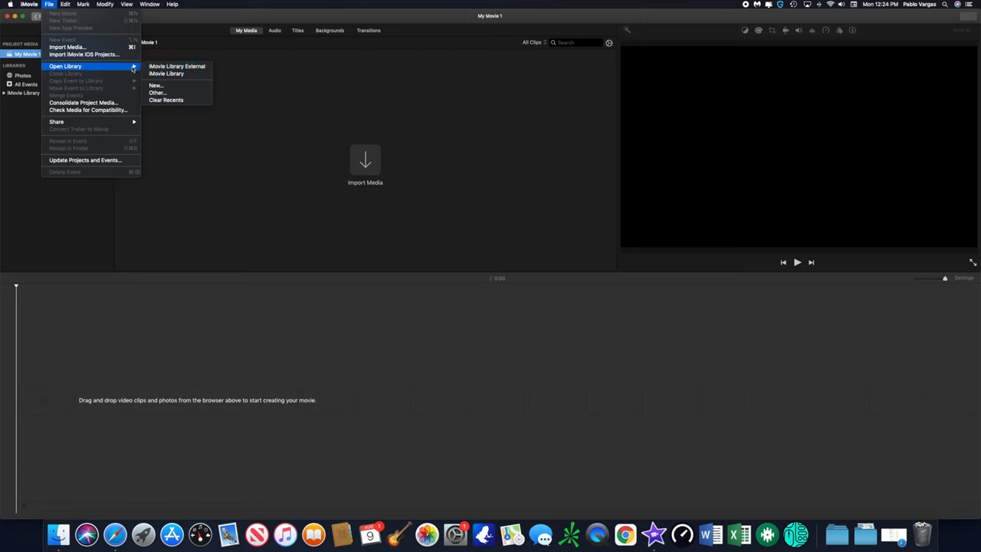
mouse_move(176, 68)
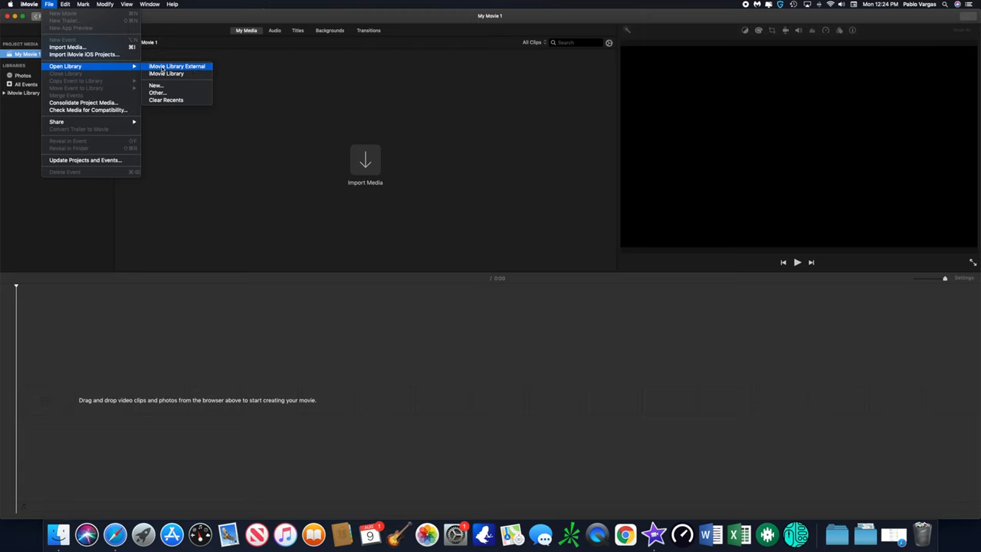
mouse_move(166, 74)
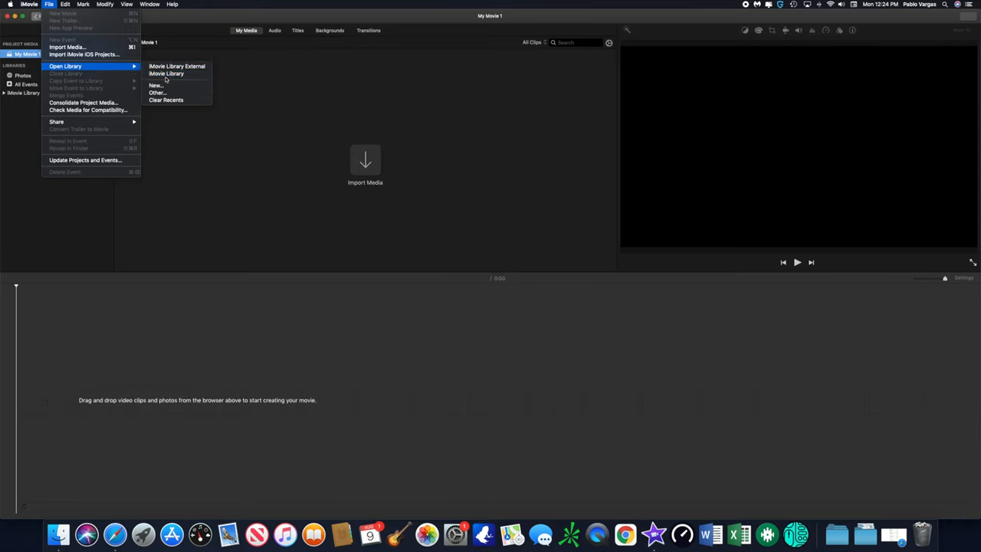
mouse_move(166, 73)
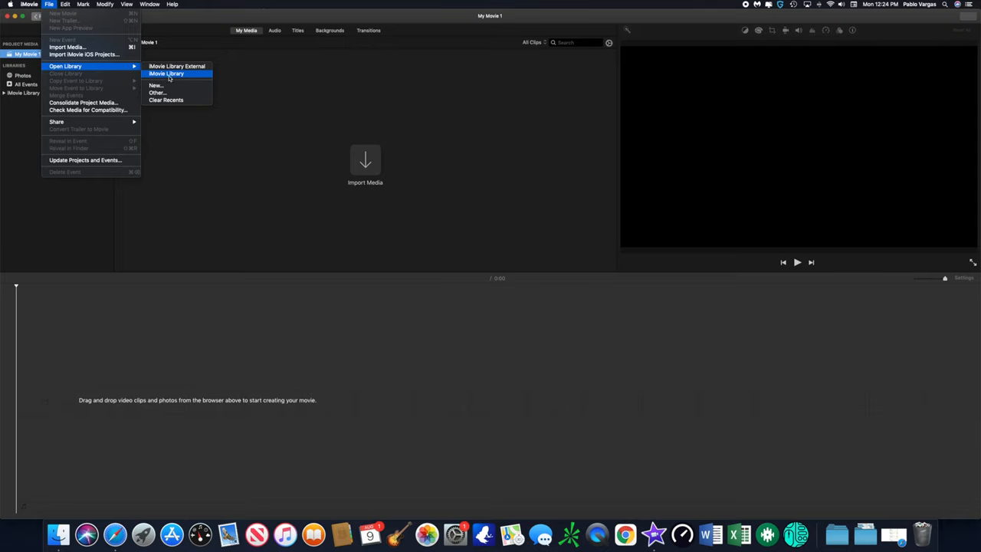
click(176, 66)
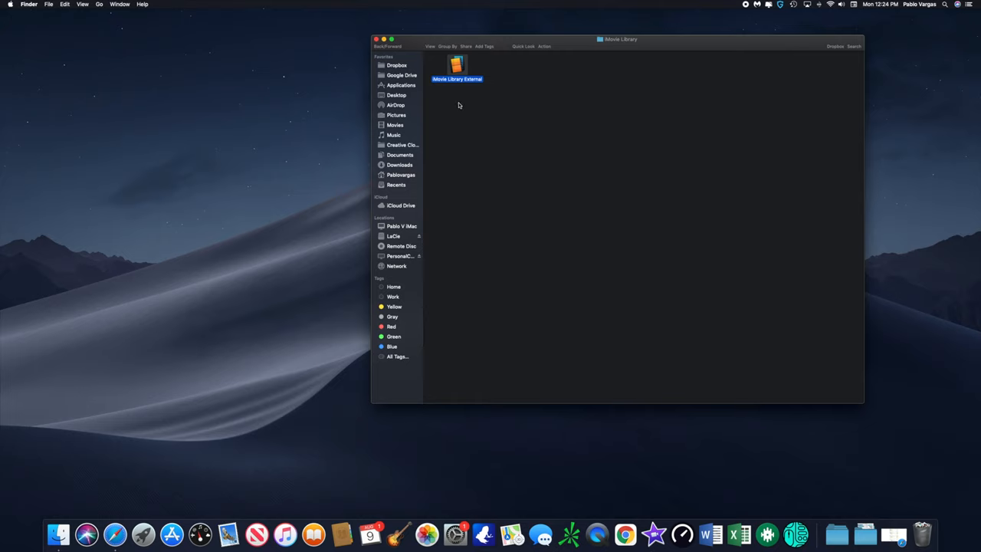
mouse_move(430, 128)
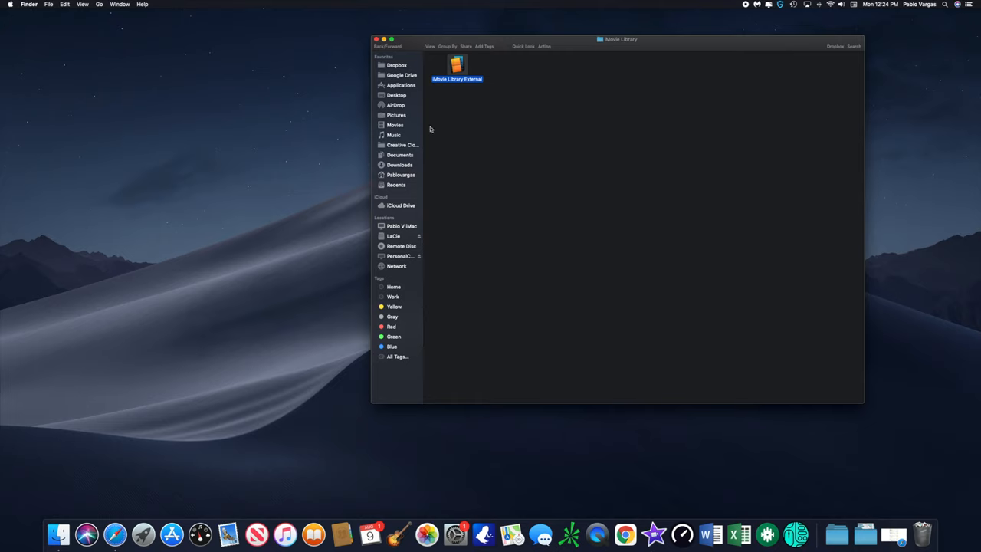
Show Get Info for iMovie Library External and for the internal iMovie Library in Movies
right_click(456, 67)
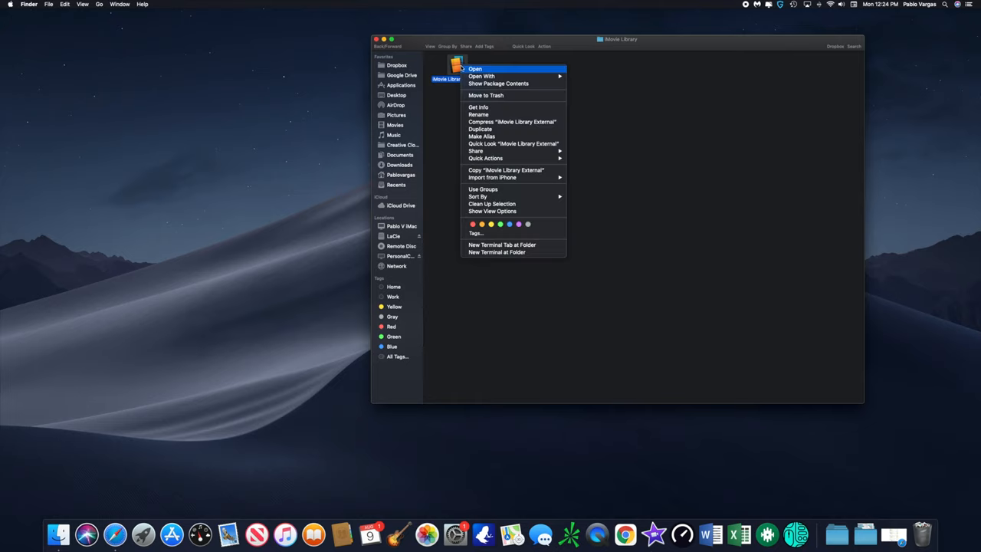
mouse_move(478, 107)
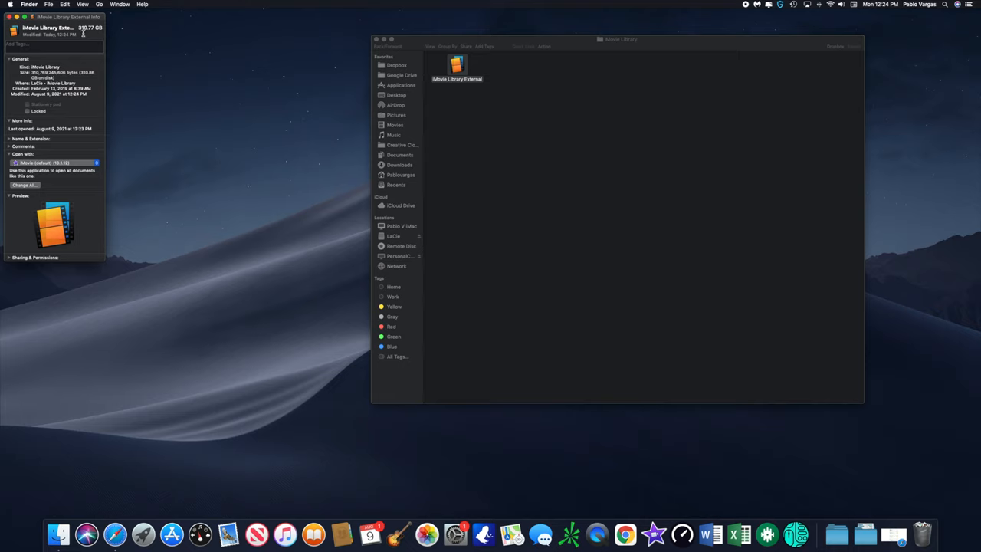
click(456, 64)
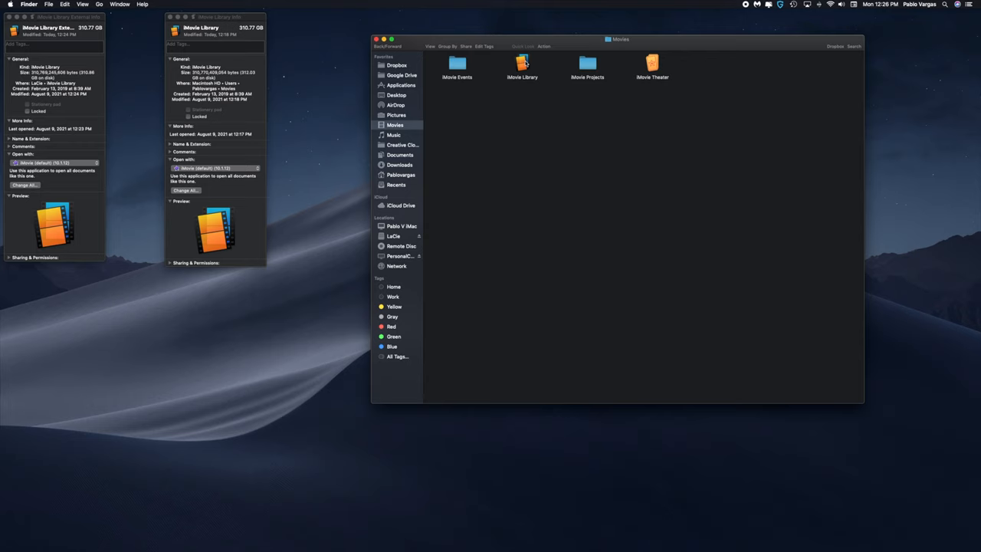
click(521, 67)
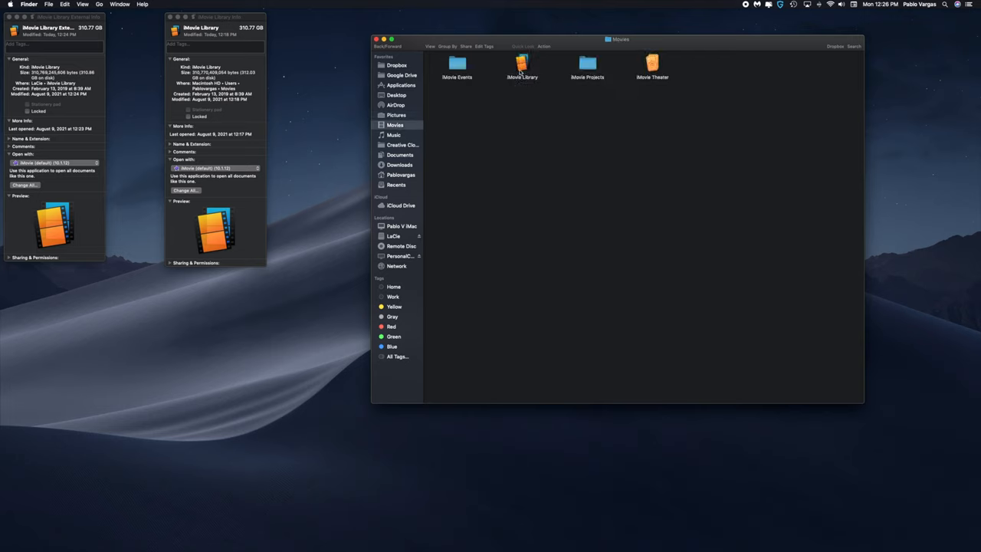
click(521, 68)
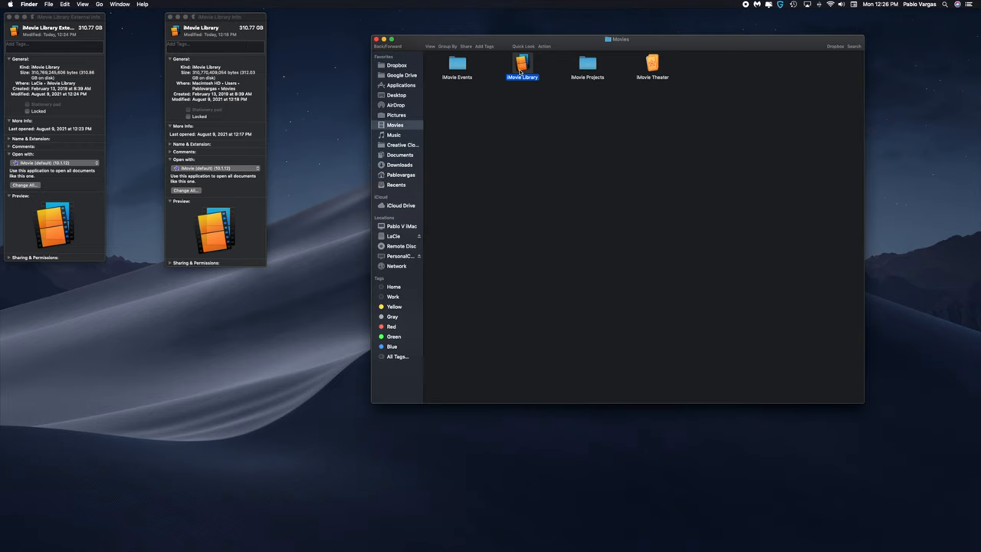
right_click(521, 68)
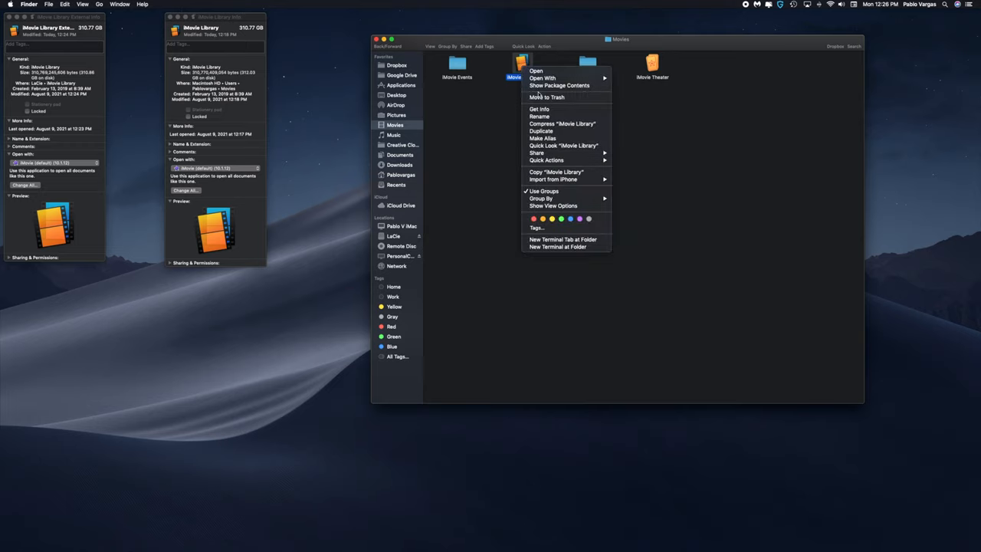
mouse_move(545, 98)
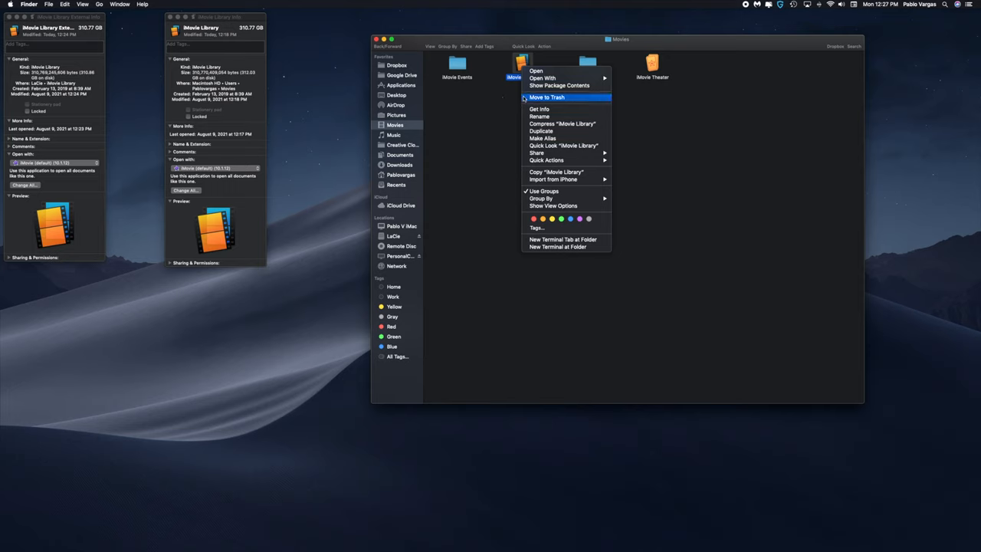
click(671, 158)
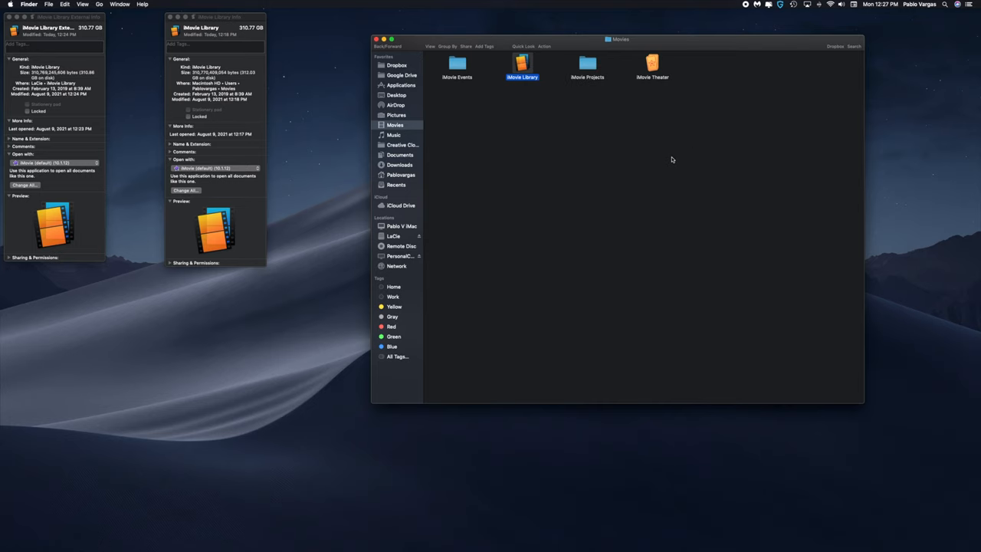
Check CleanMyMac and About This Mac for disk space, then close the extra library info window
click(776, 4)
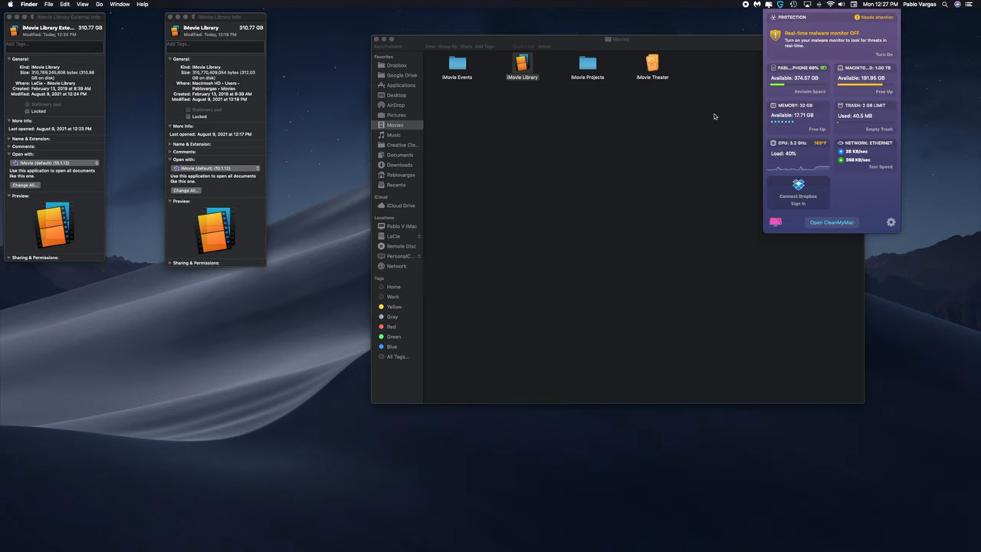
click(521, 64)
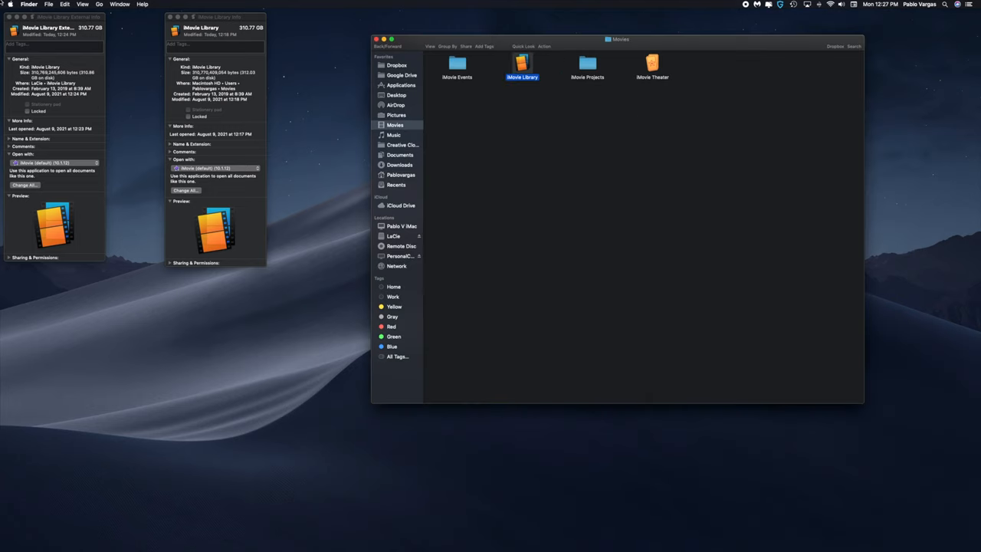
click(29, 5)
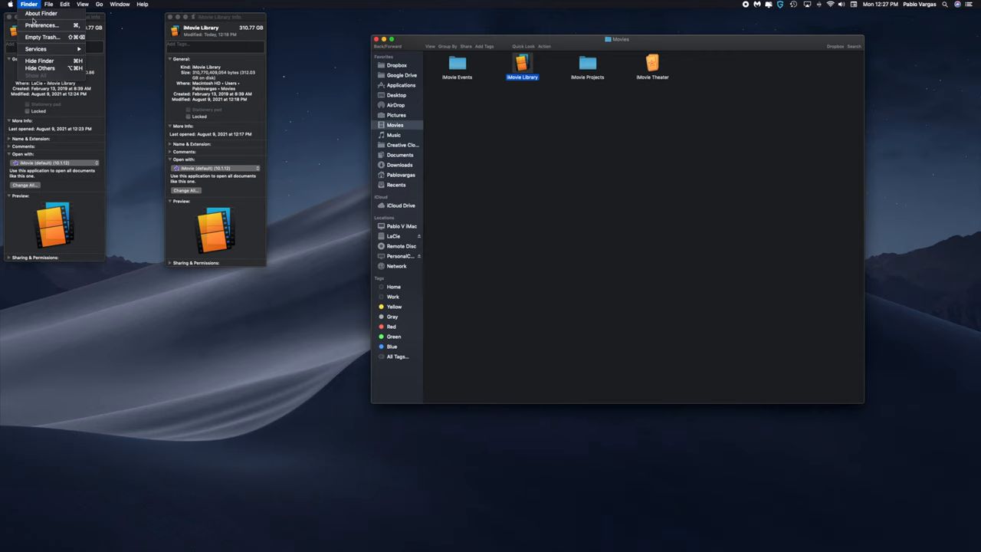
click(307, 68)
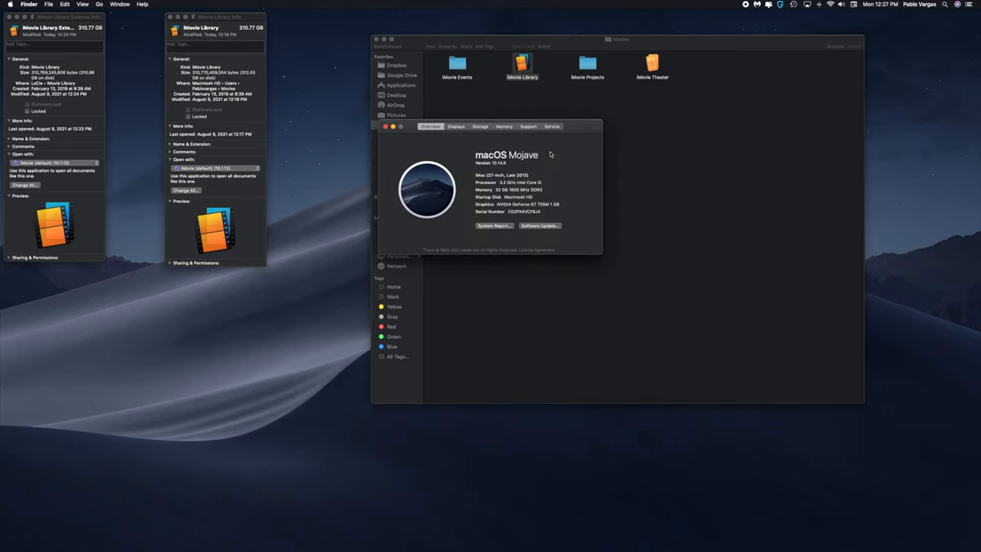
click(480, 125)
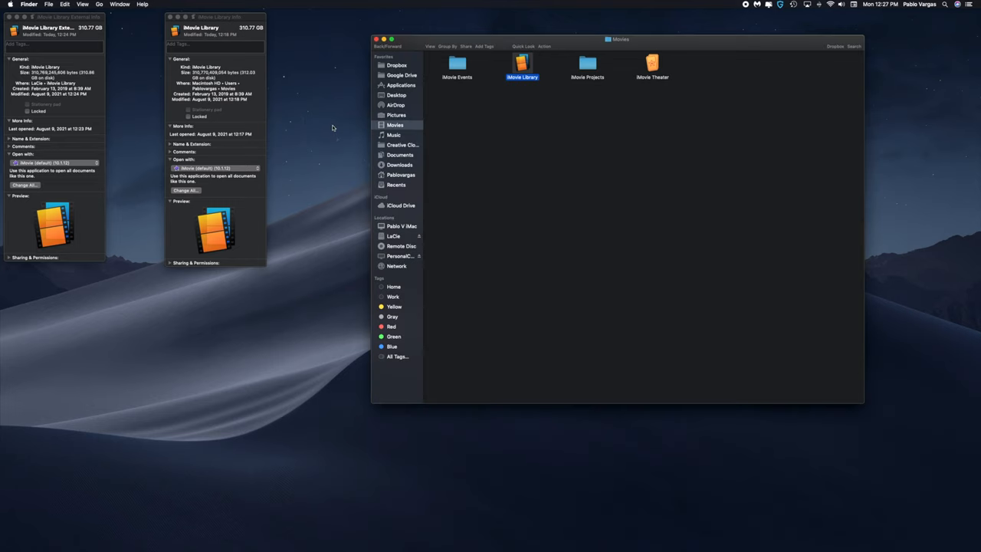
click(170, 17)
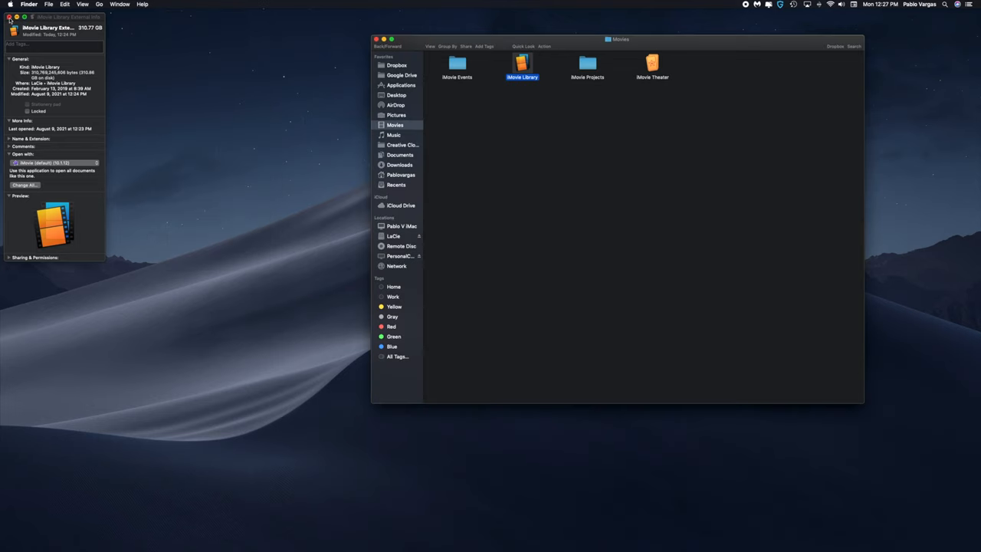
Move the internal iMovie Library to the Trash and empty the Trash via the CleanMyMac prompt
right_click(521, 64)
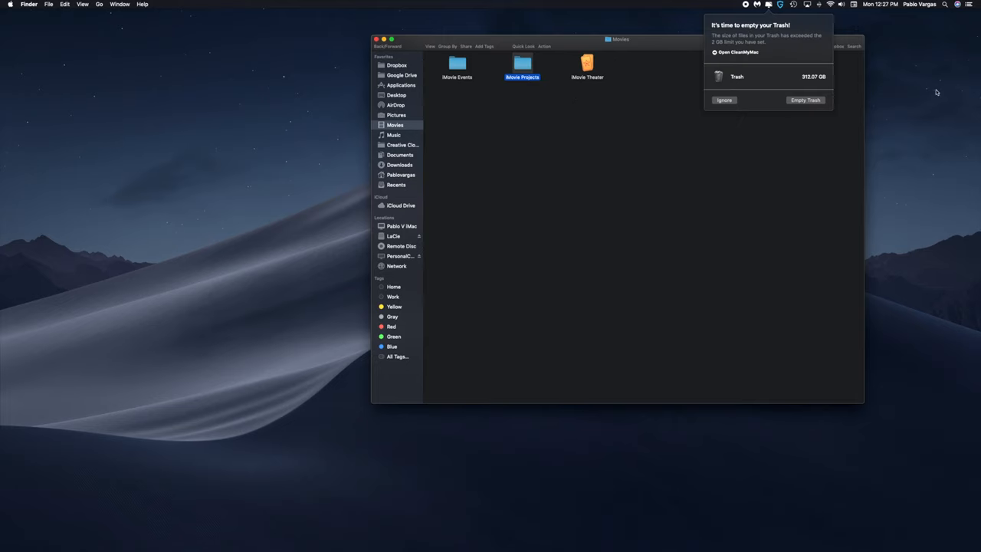
click(805, 99)
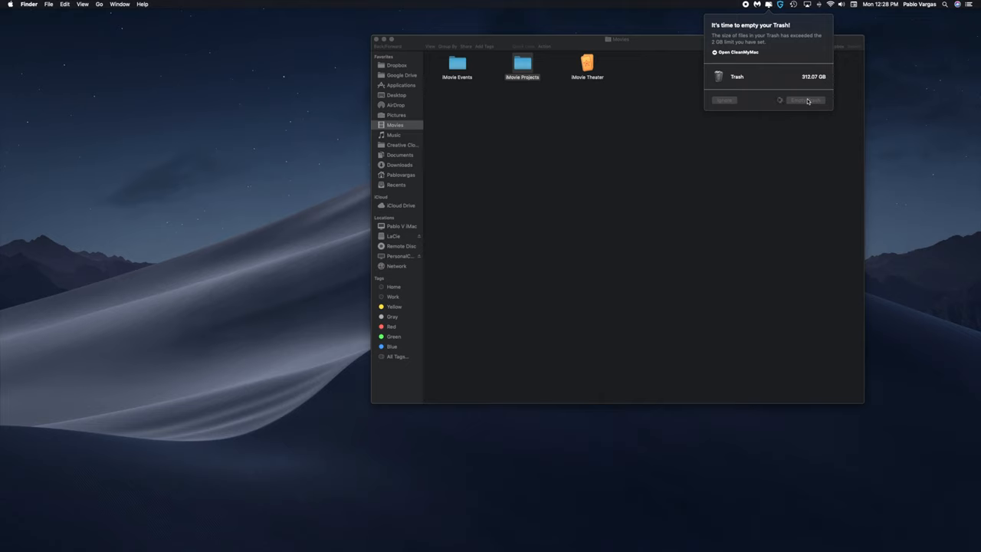
click(804, 99)
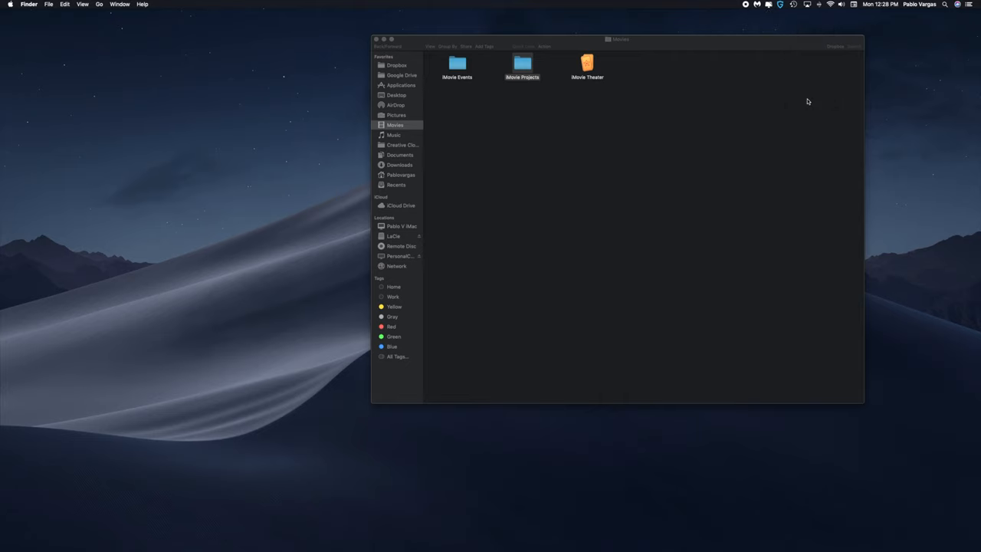
click(770, 5)
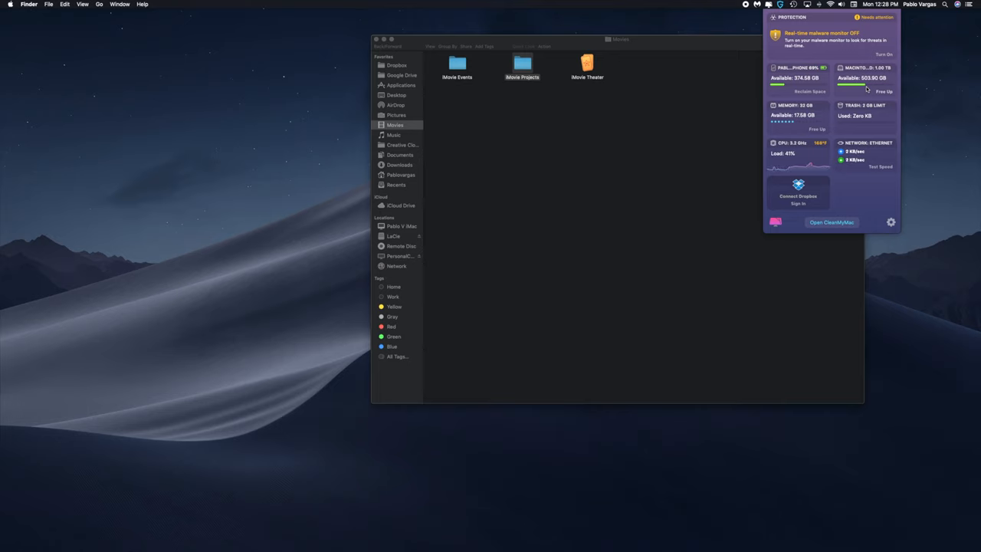
mouse_move(196, 70)
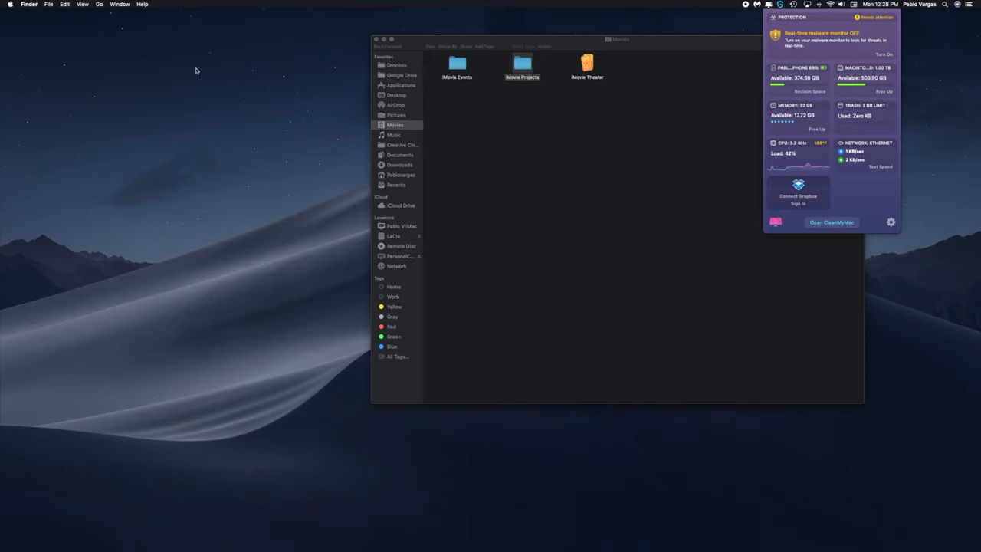
click(9, 5)
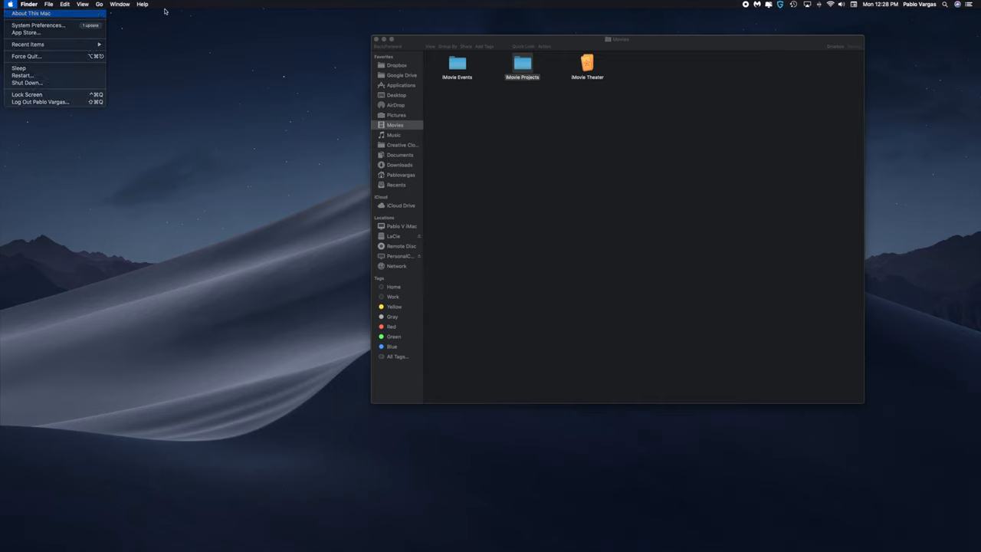
click(31, 13)
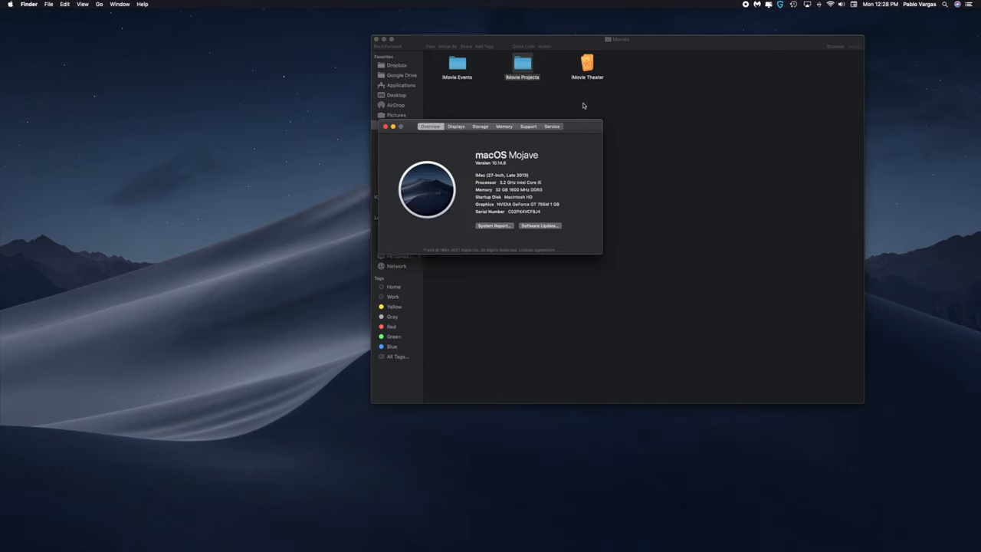
click(480, 125)
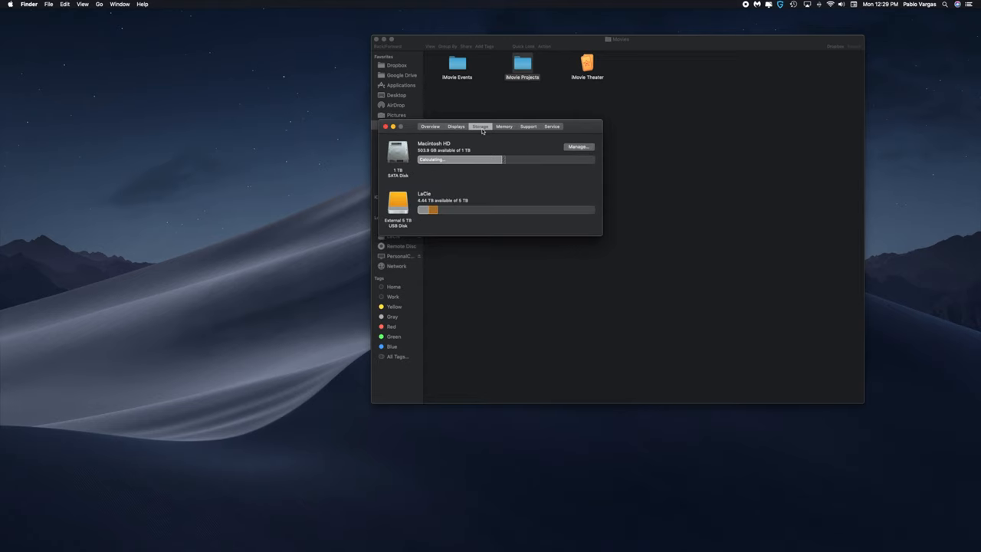
mouse_move(427, 156)
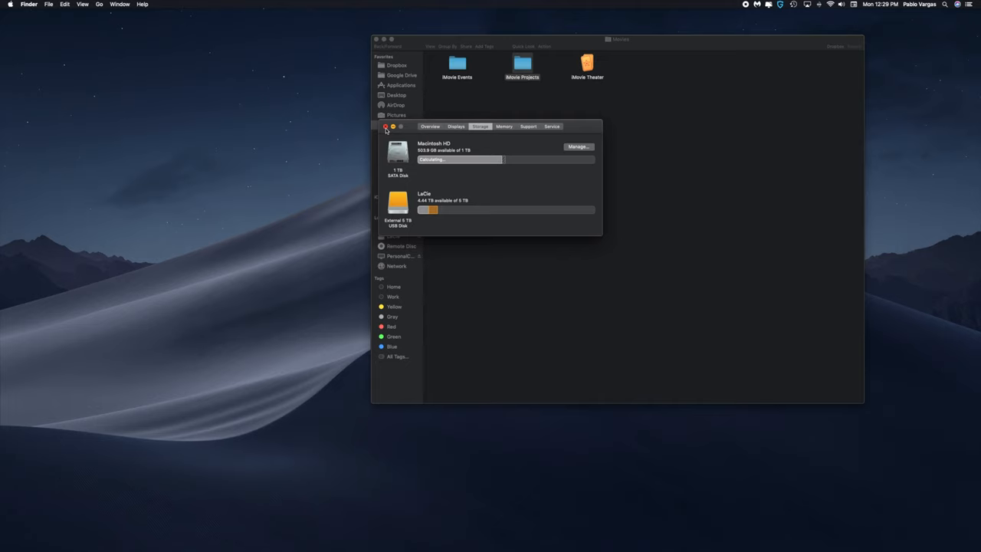
click(386, 126)
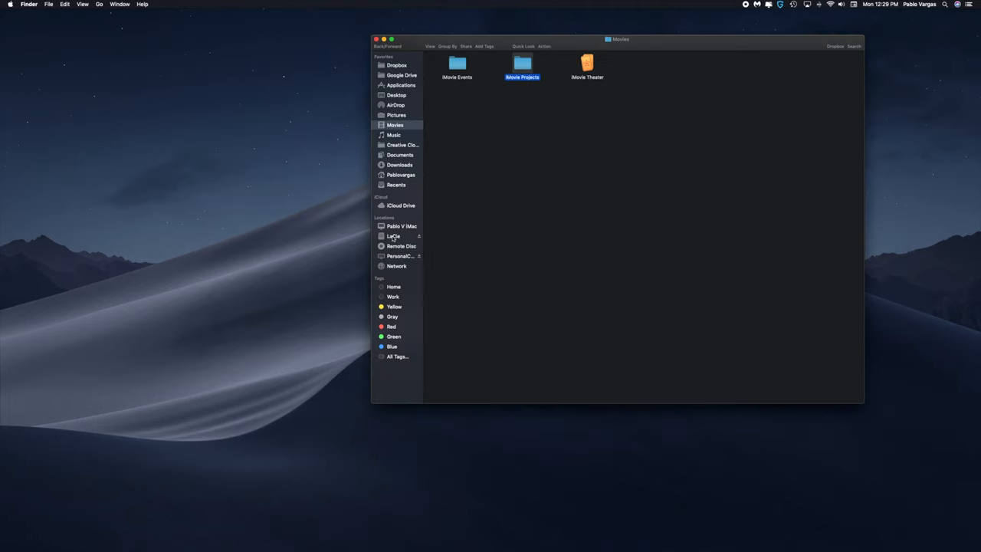
Navigate into LaCie's iMovie Library folder and launch iMovie Library External in iMovie
click(392, 236)
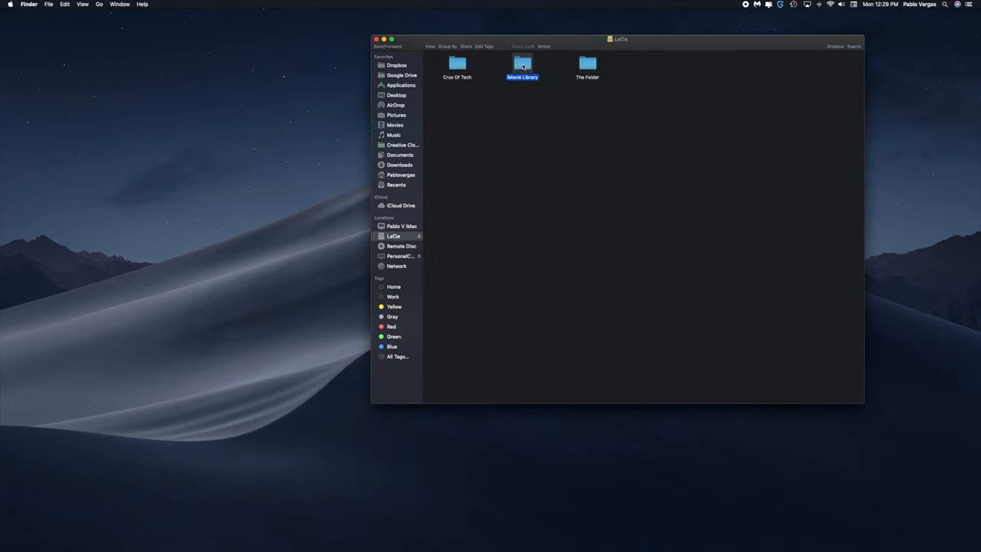
double_click(521, 64)
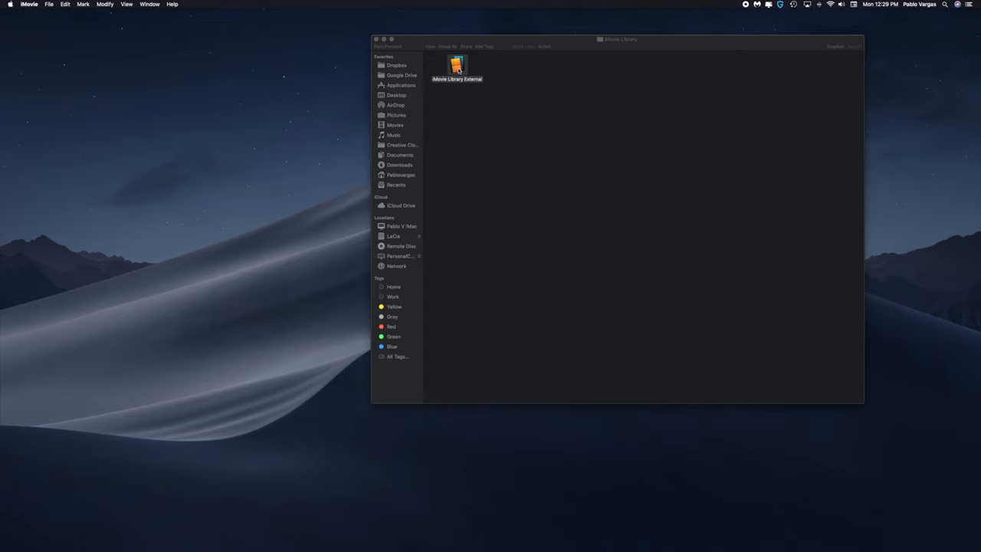
double_click(457, 69)
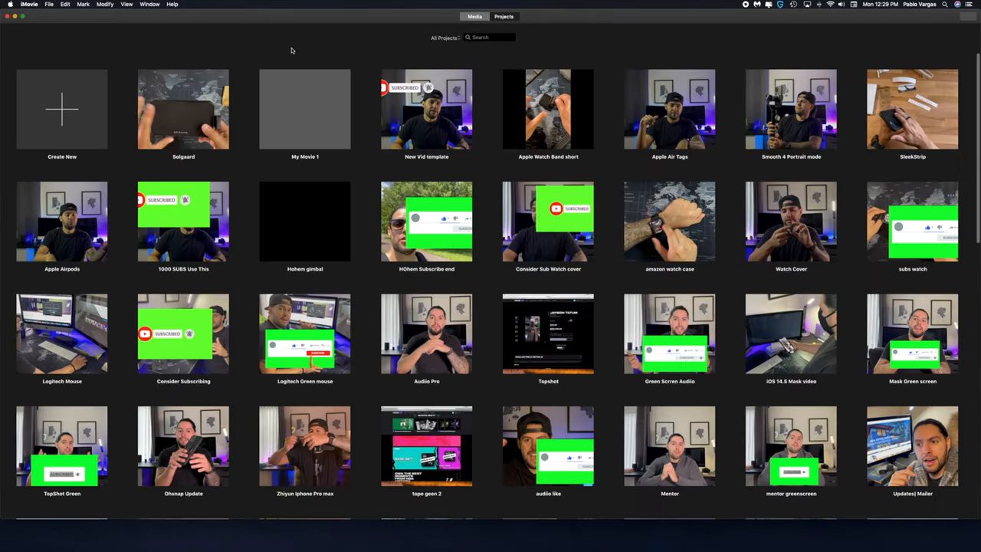
mouse_move(245, 110)
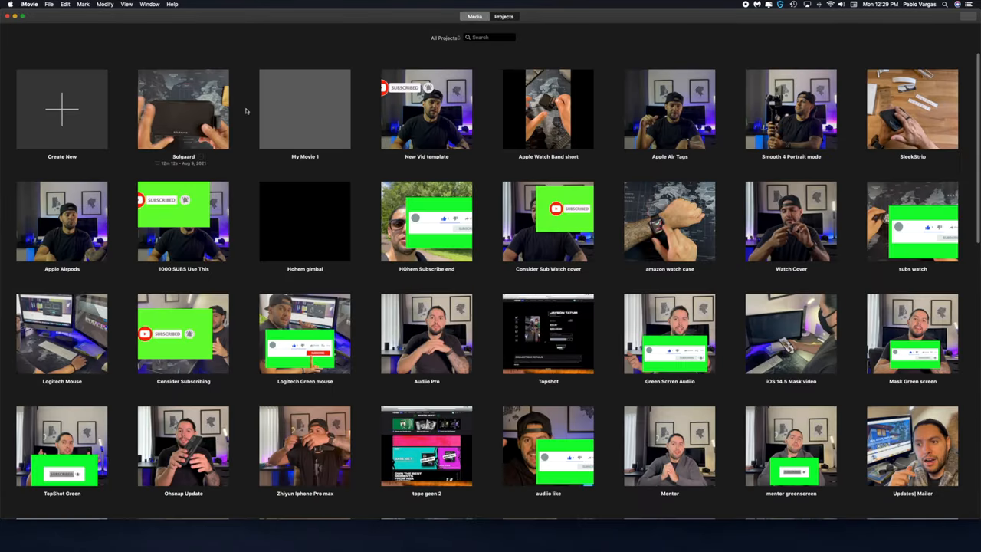
Open the My Movie 1 project from the Projects browser
click(304, 108)
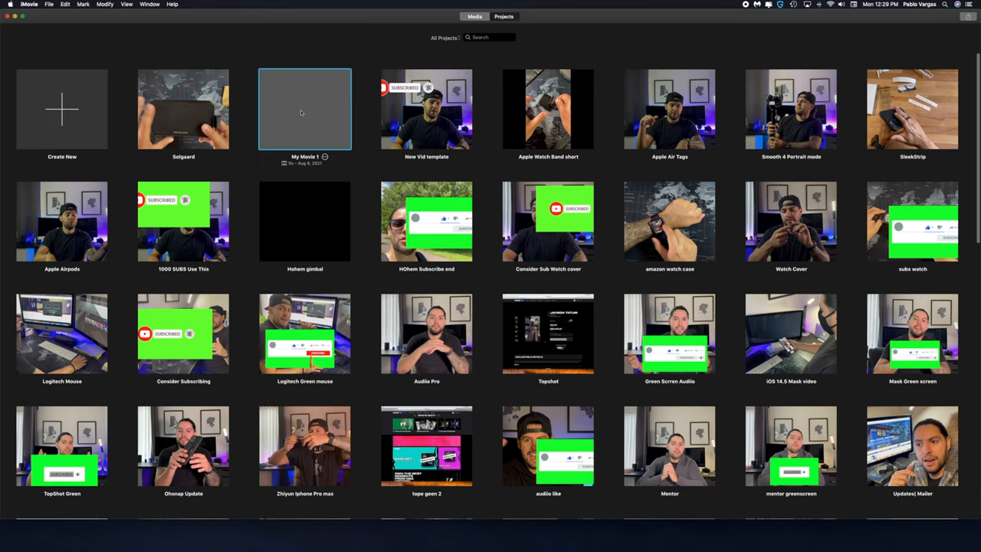
double_click(303, 109)
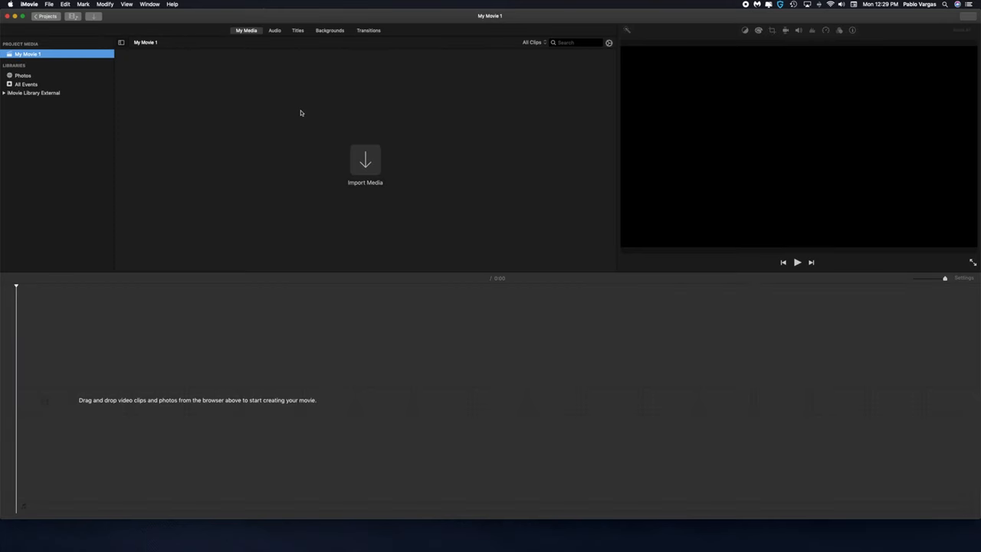